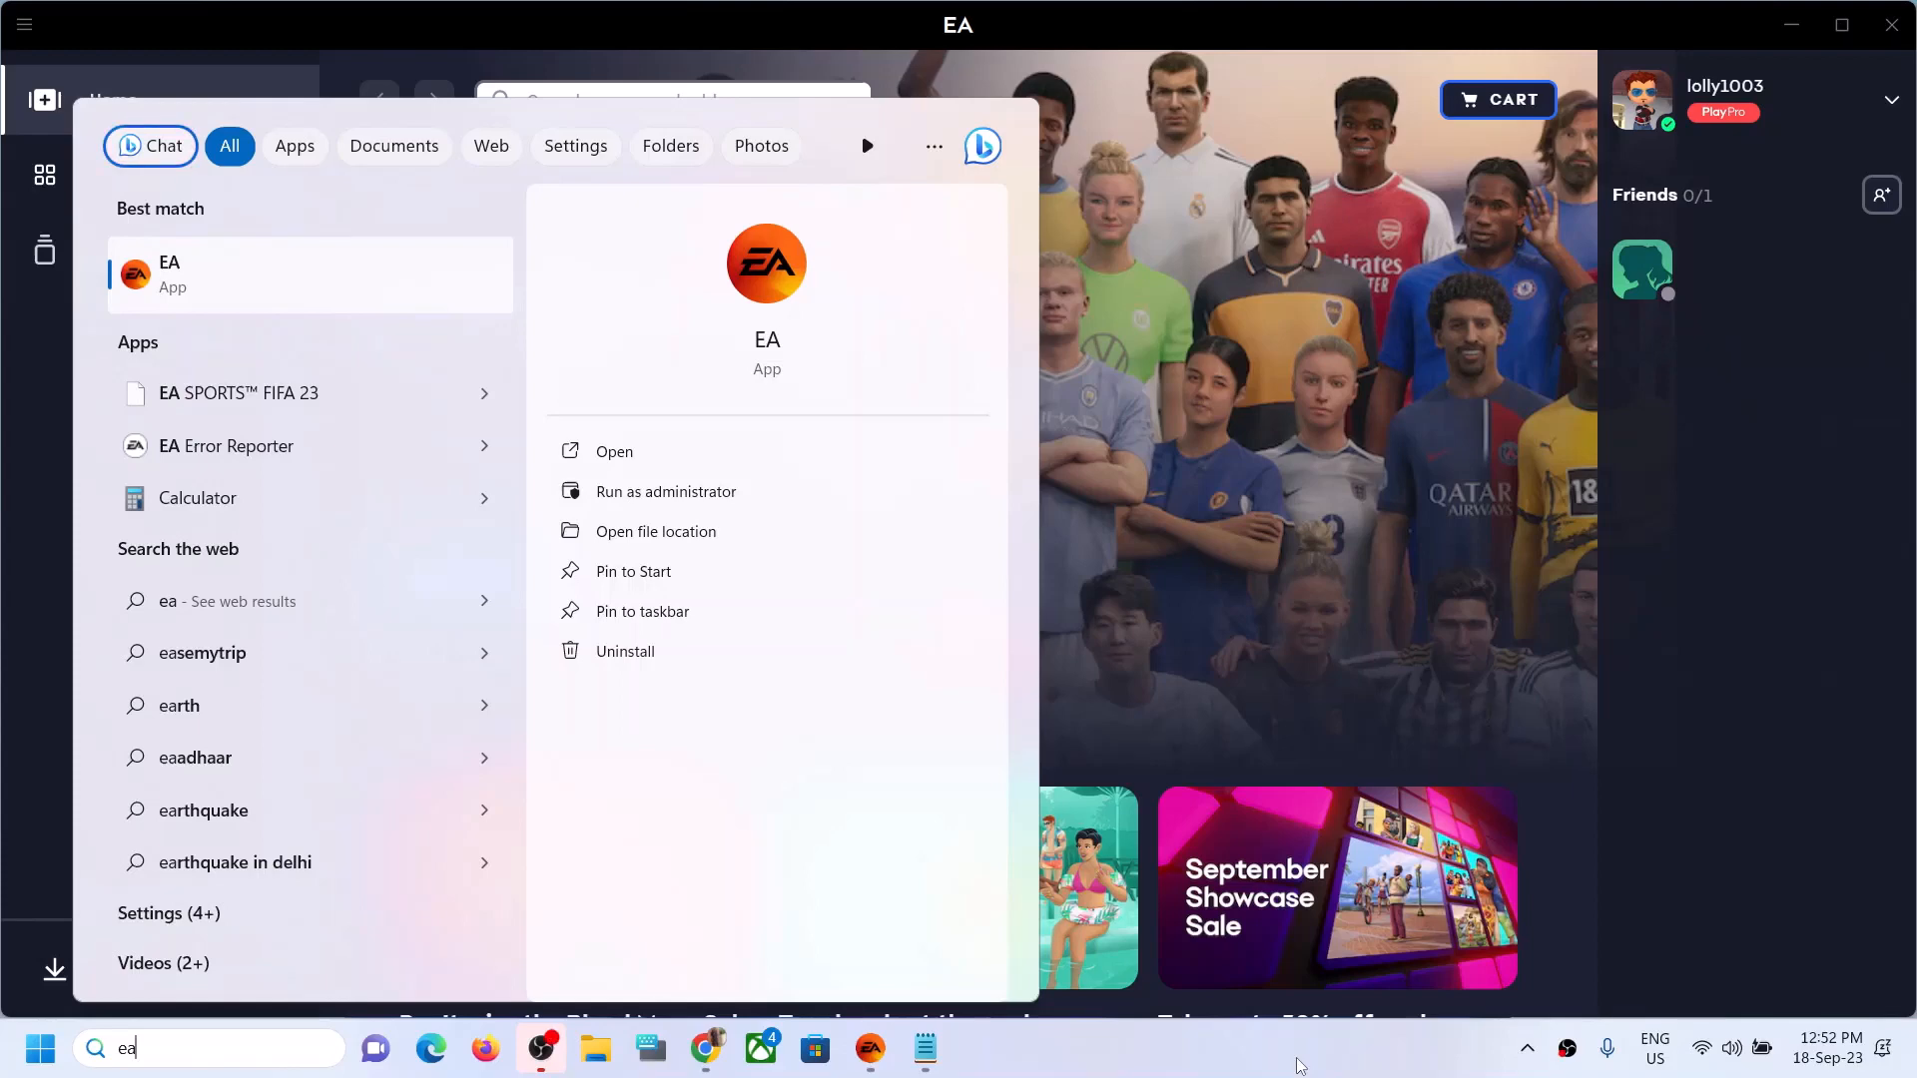
mouse_move(1069, 434)
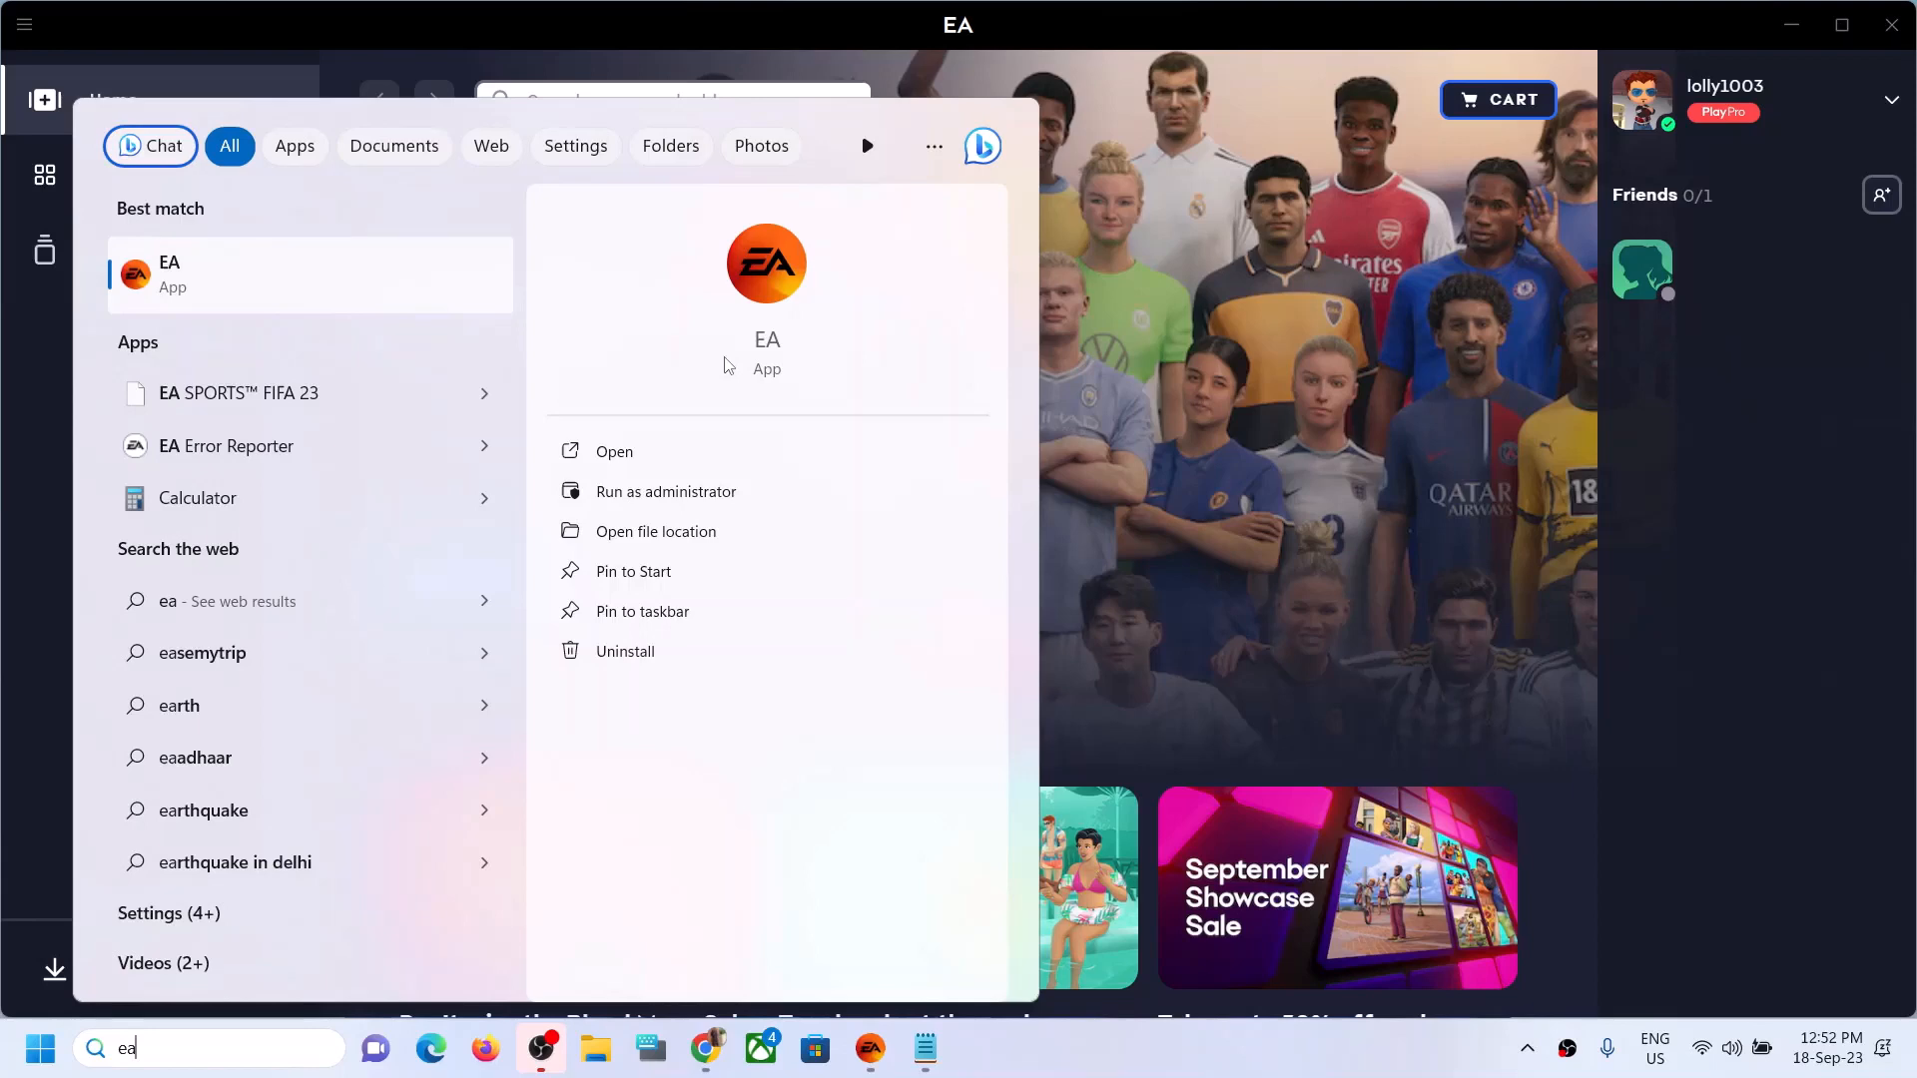
mouse_move(1286, 7)
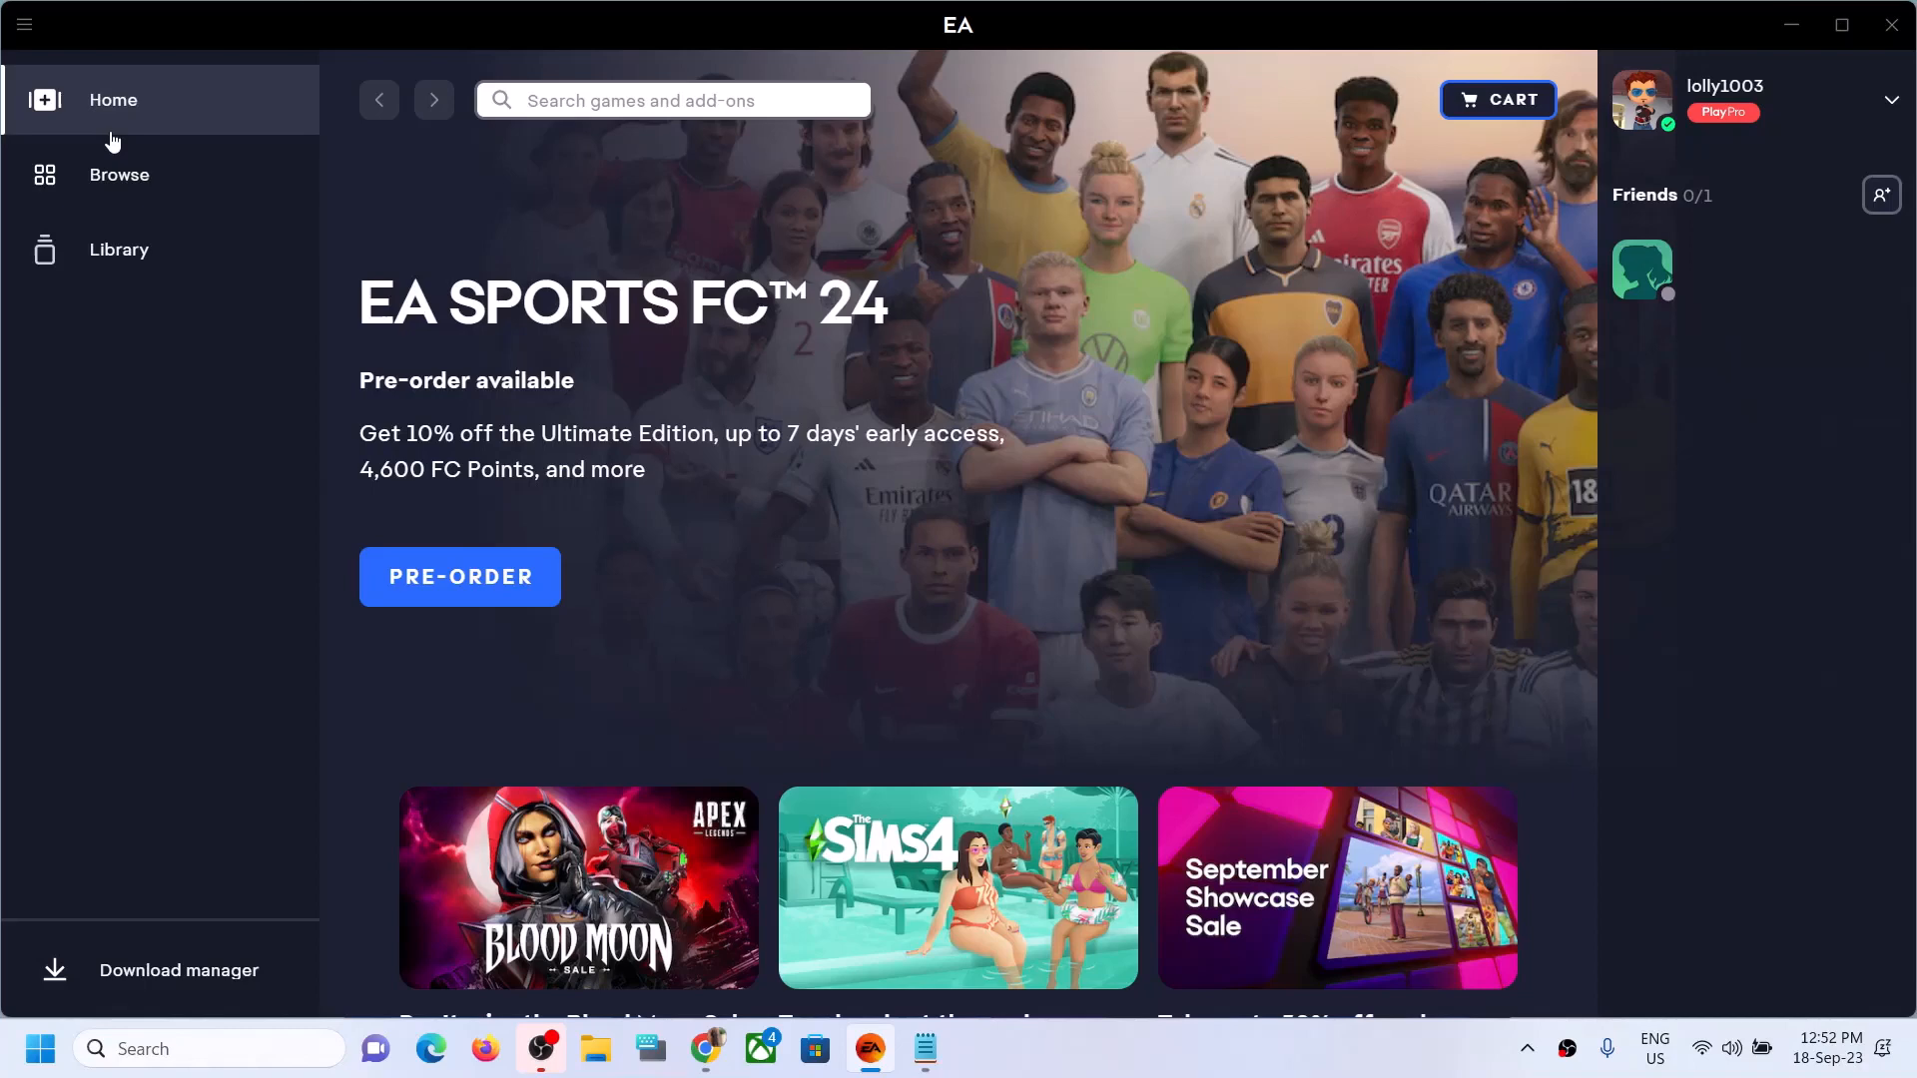
mouse_move(24, 34)
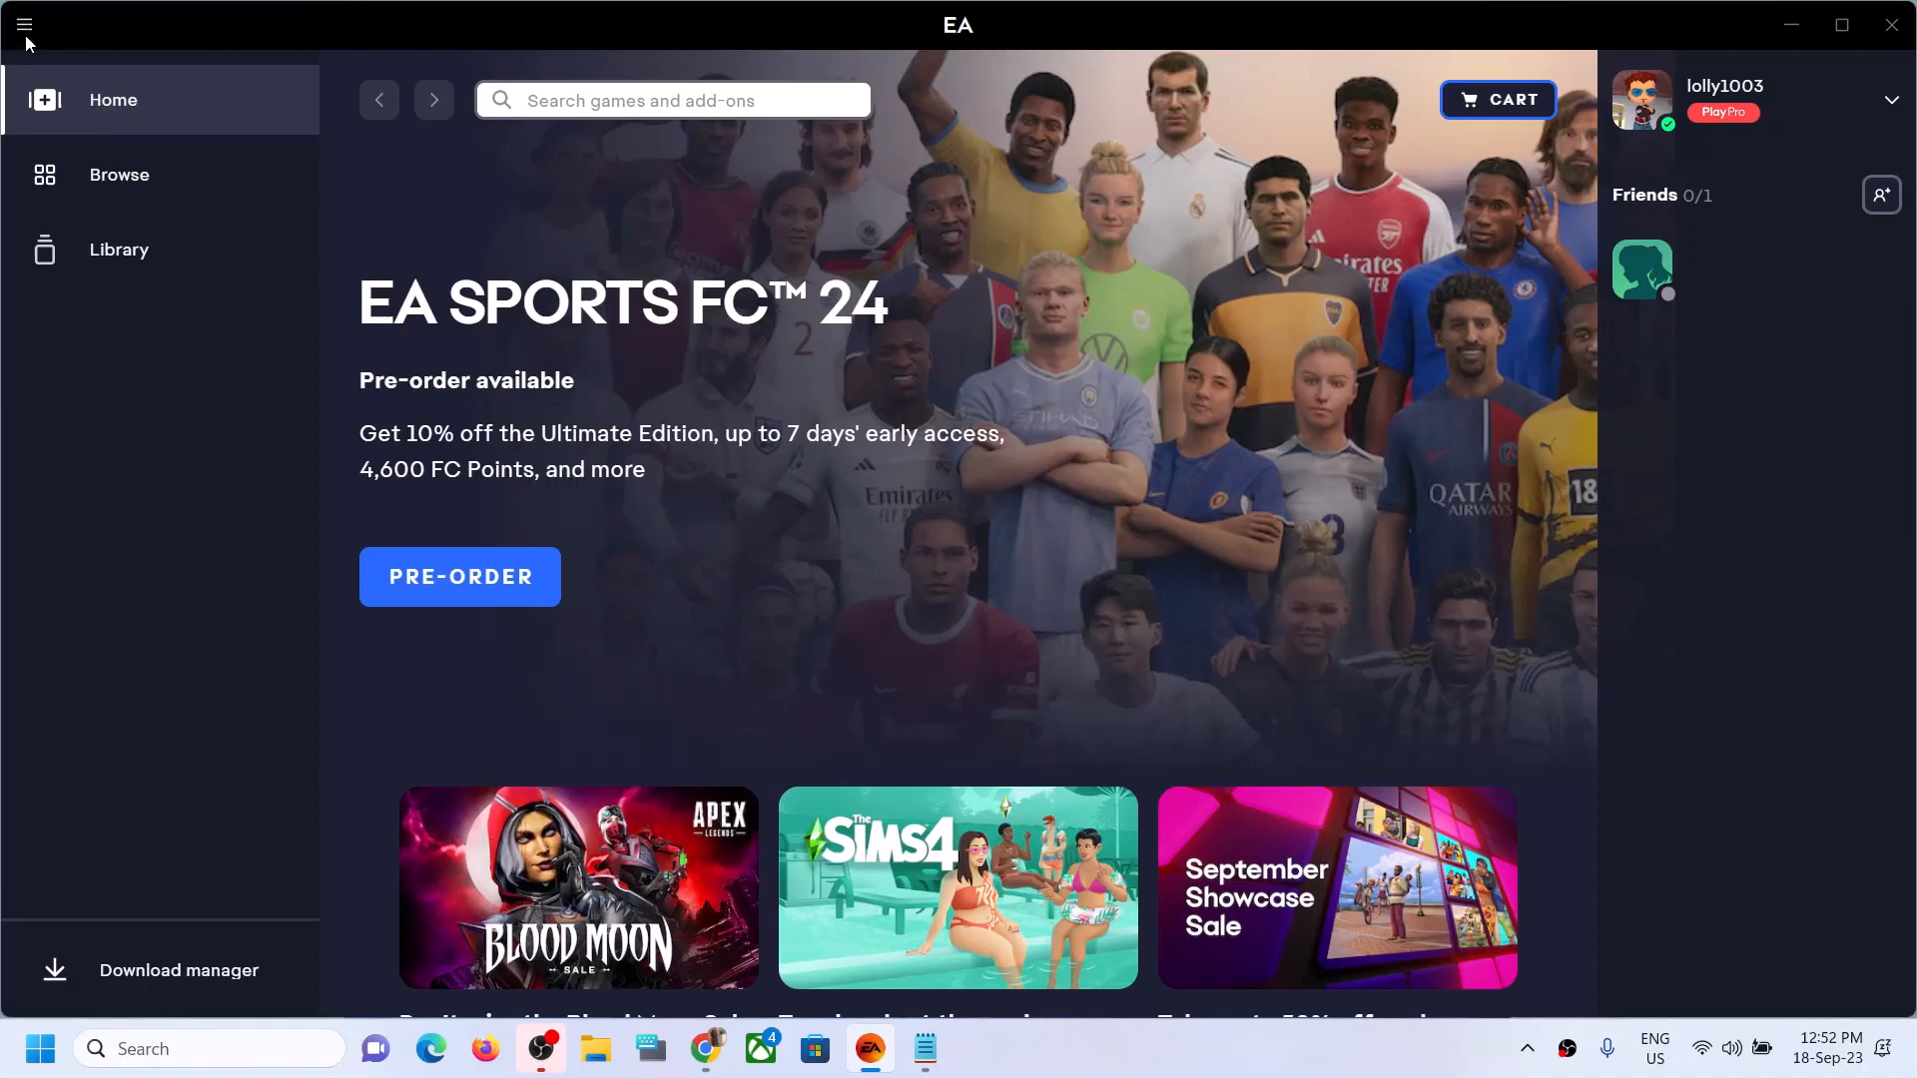
- Open EA app Settings from the top-left menu, landing on My account
left_click(24, 24)
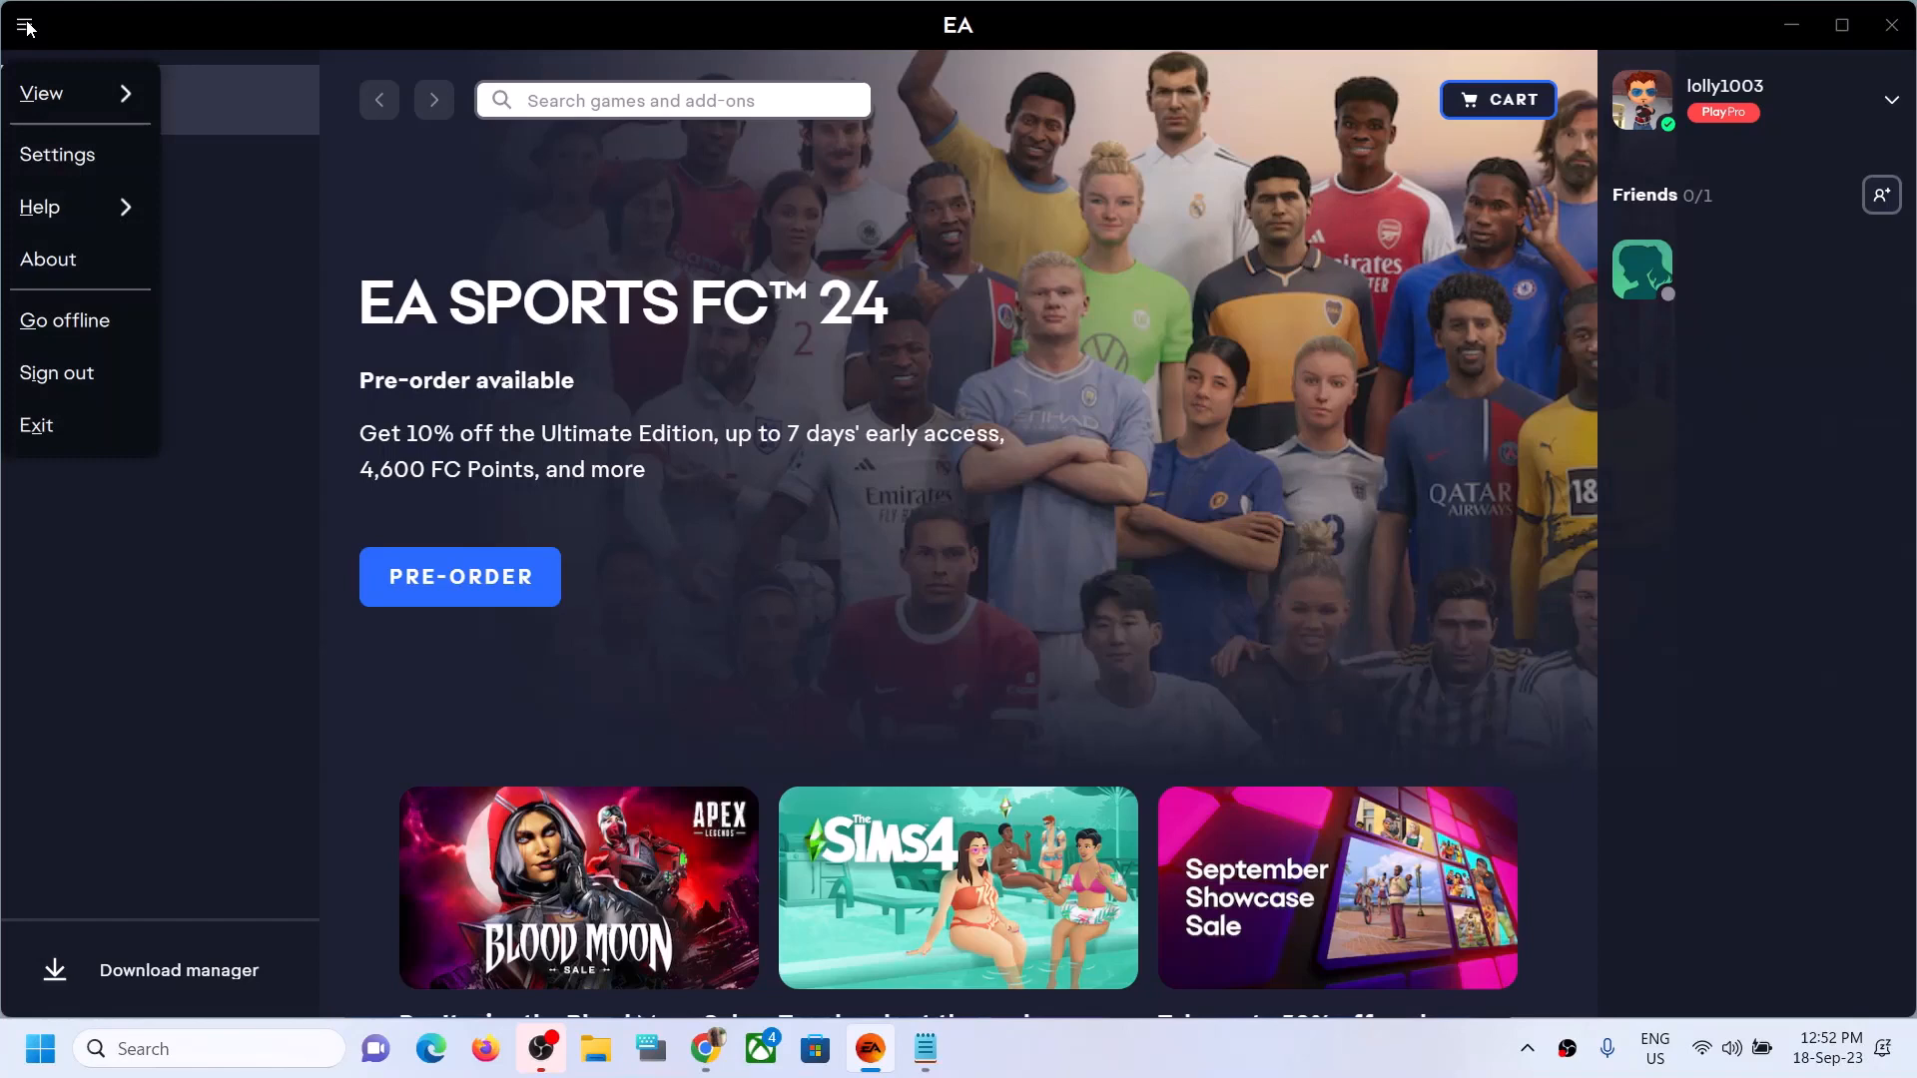
left_click(24, 24)
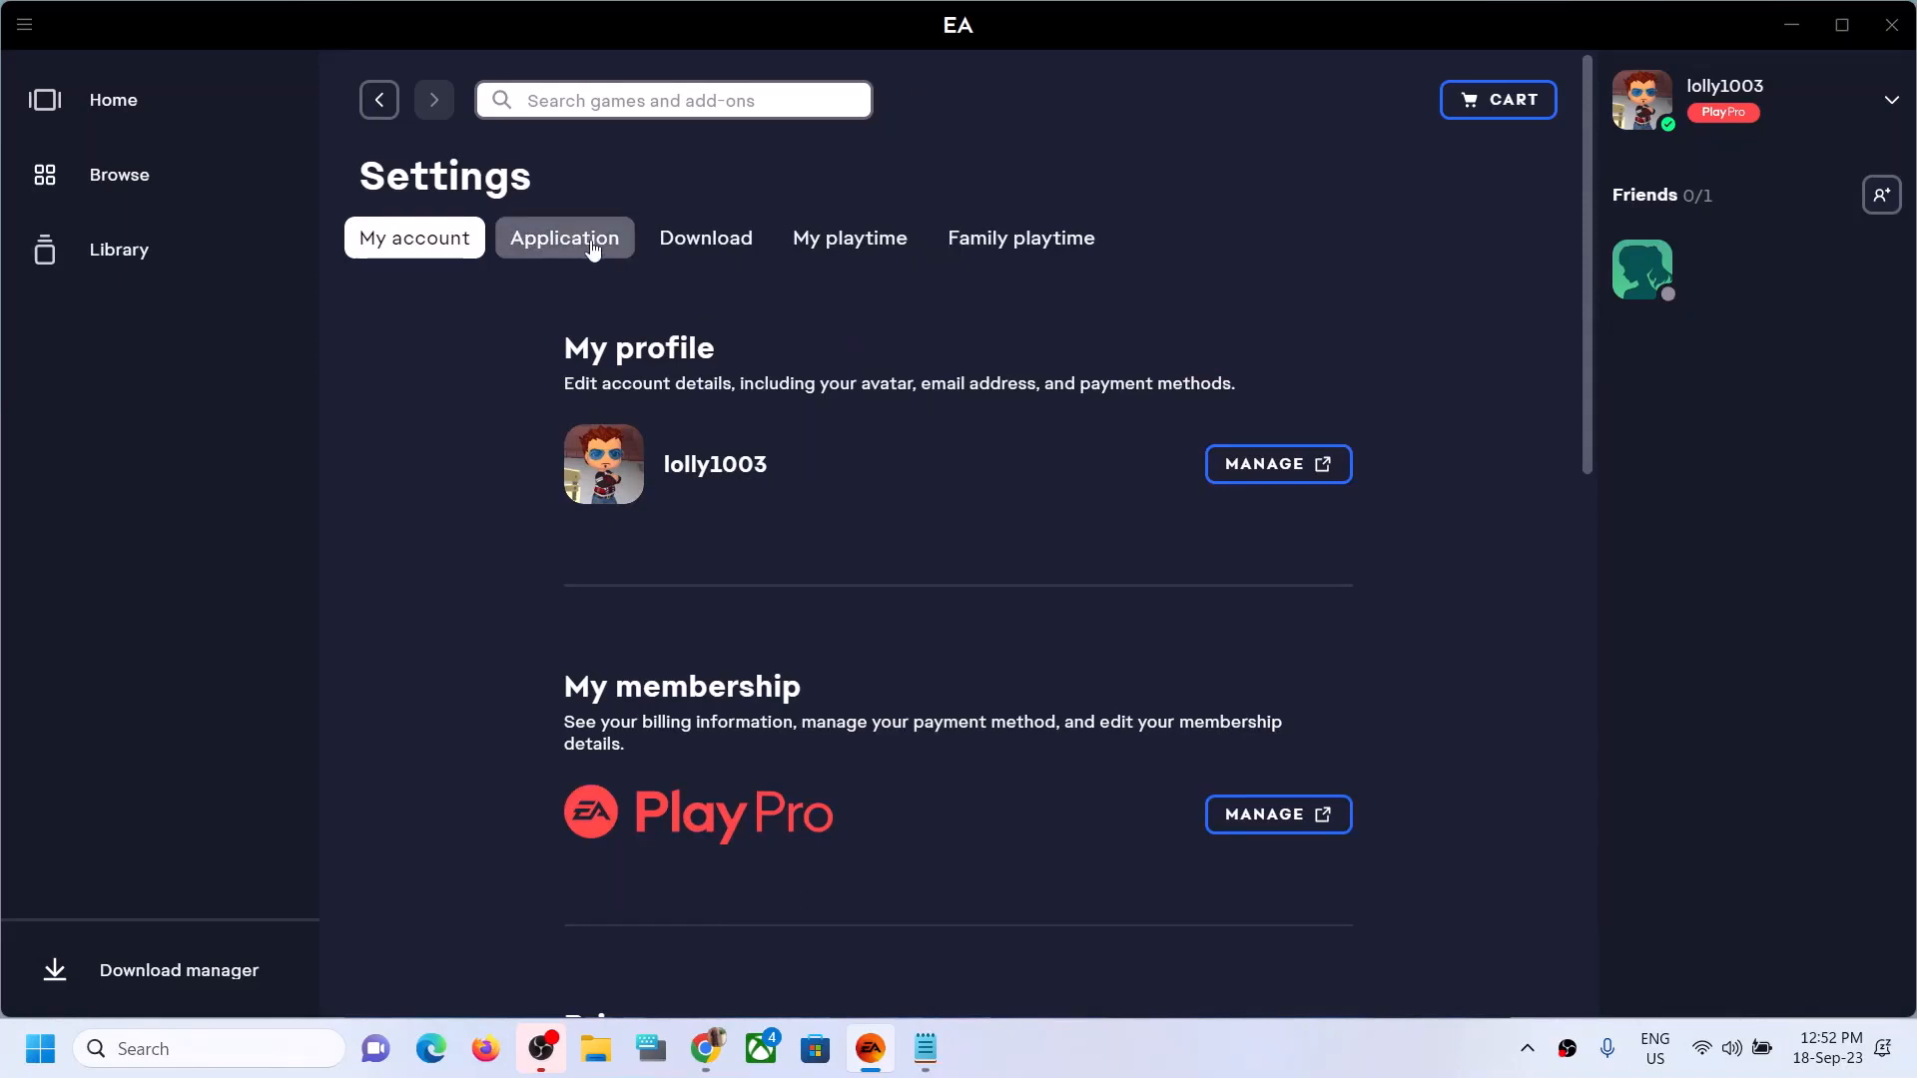
- Turn off 'Open the EA app automatically on startup' under Application, then return Home
left_click(563, 238)
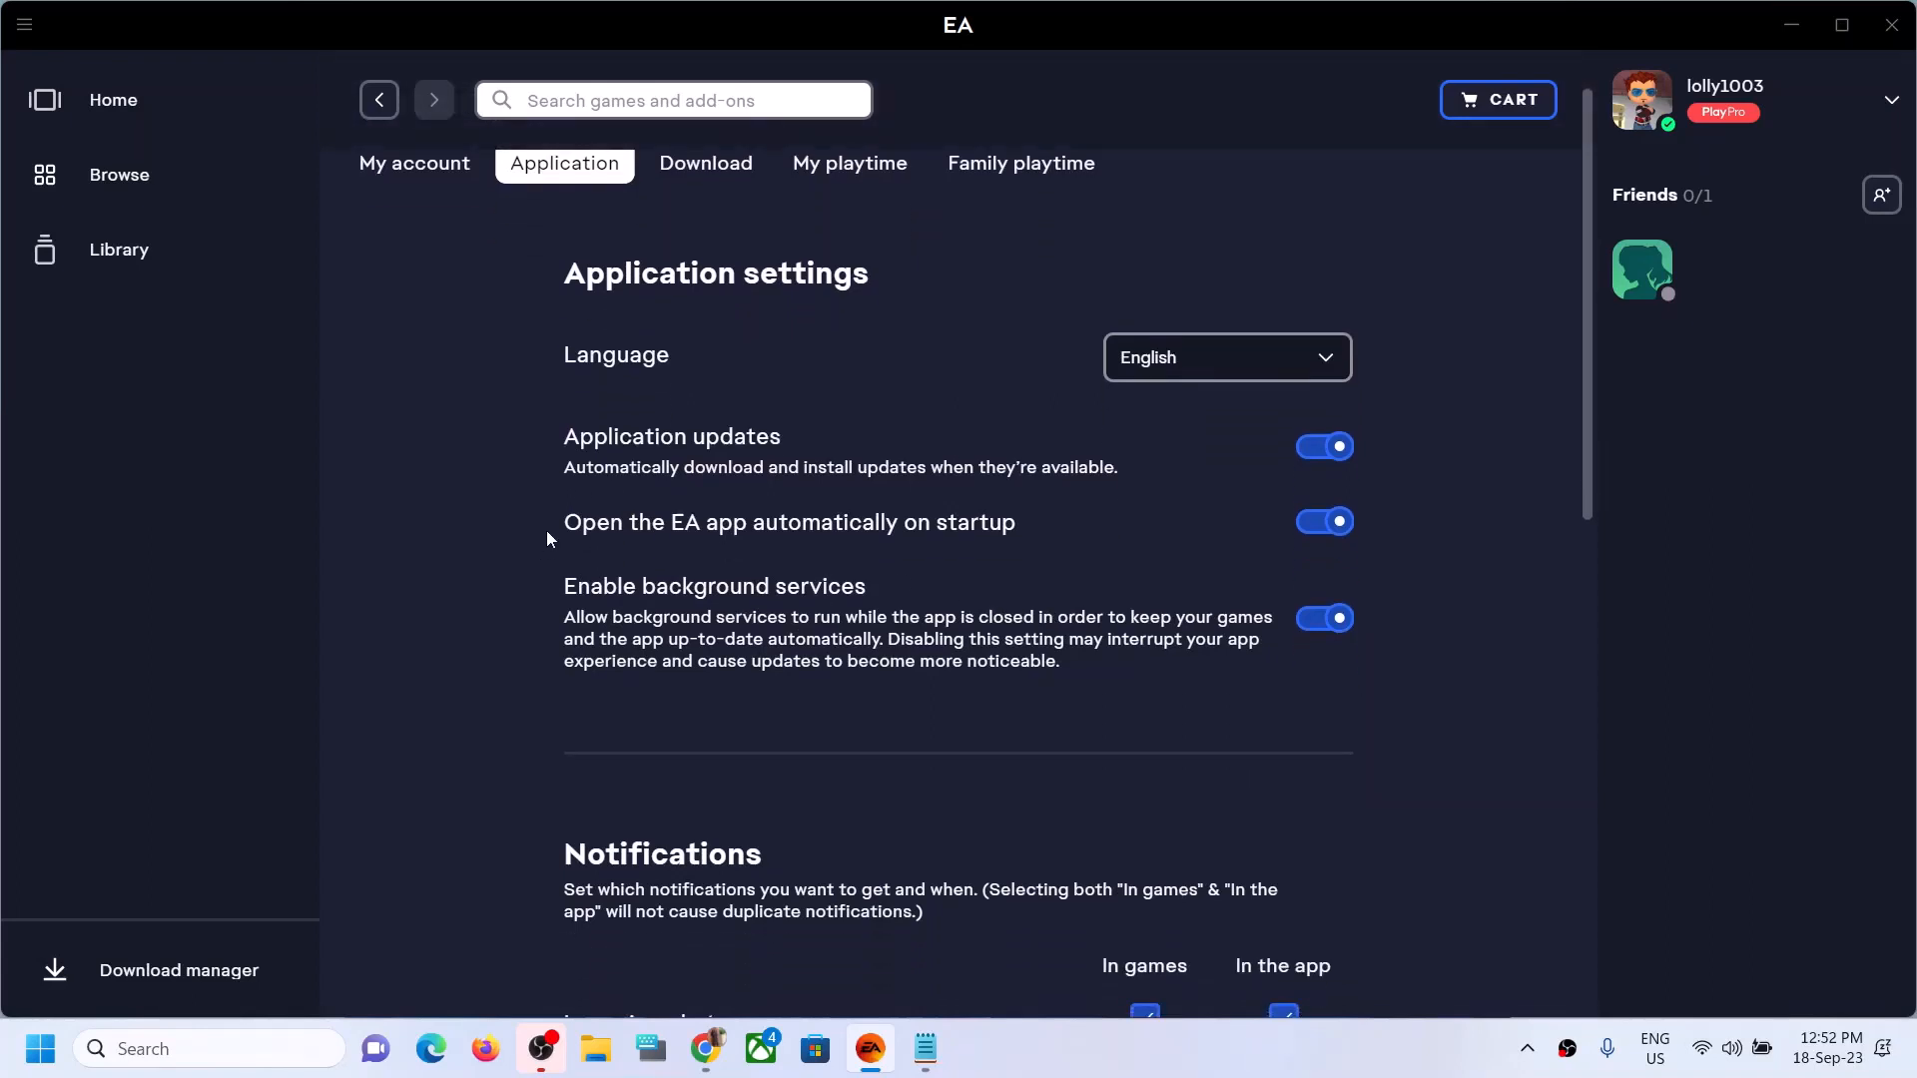
mouse_move(733, 548)
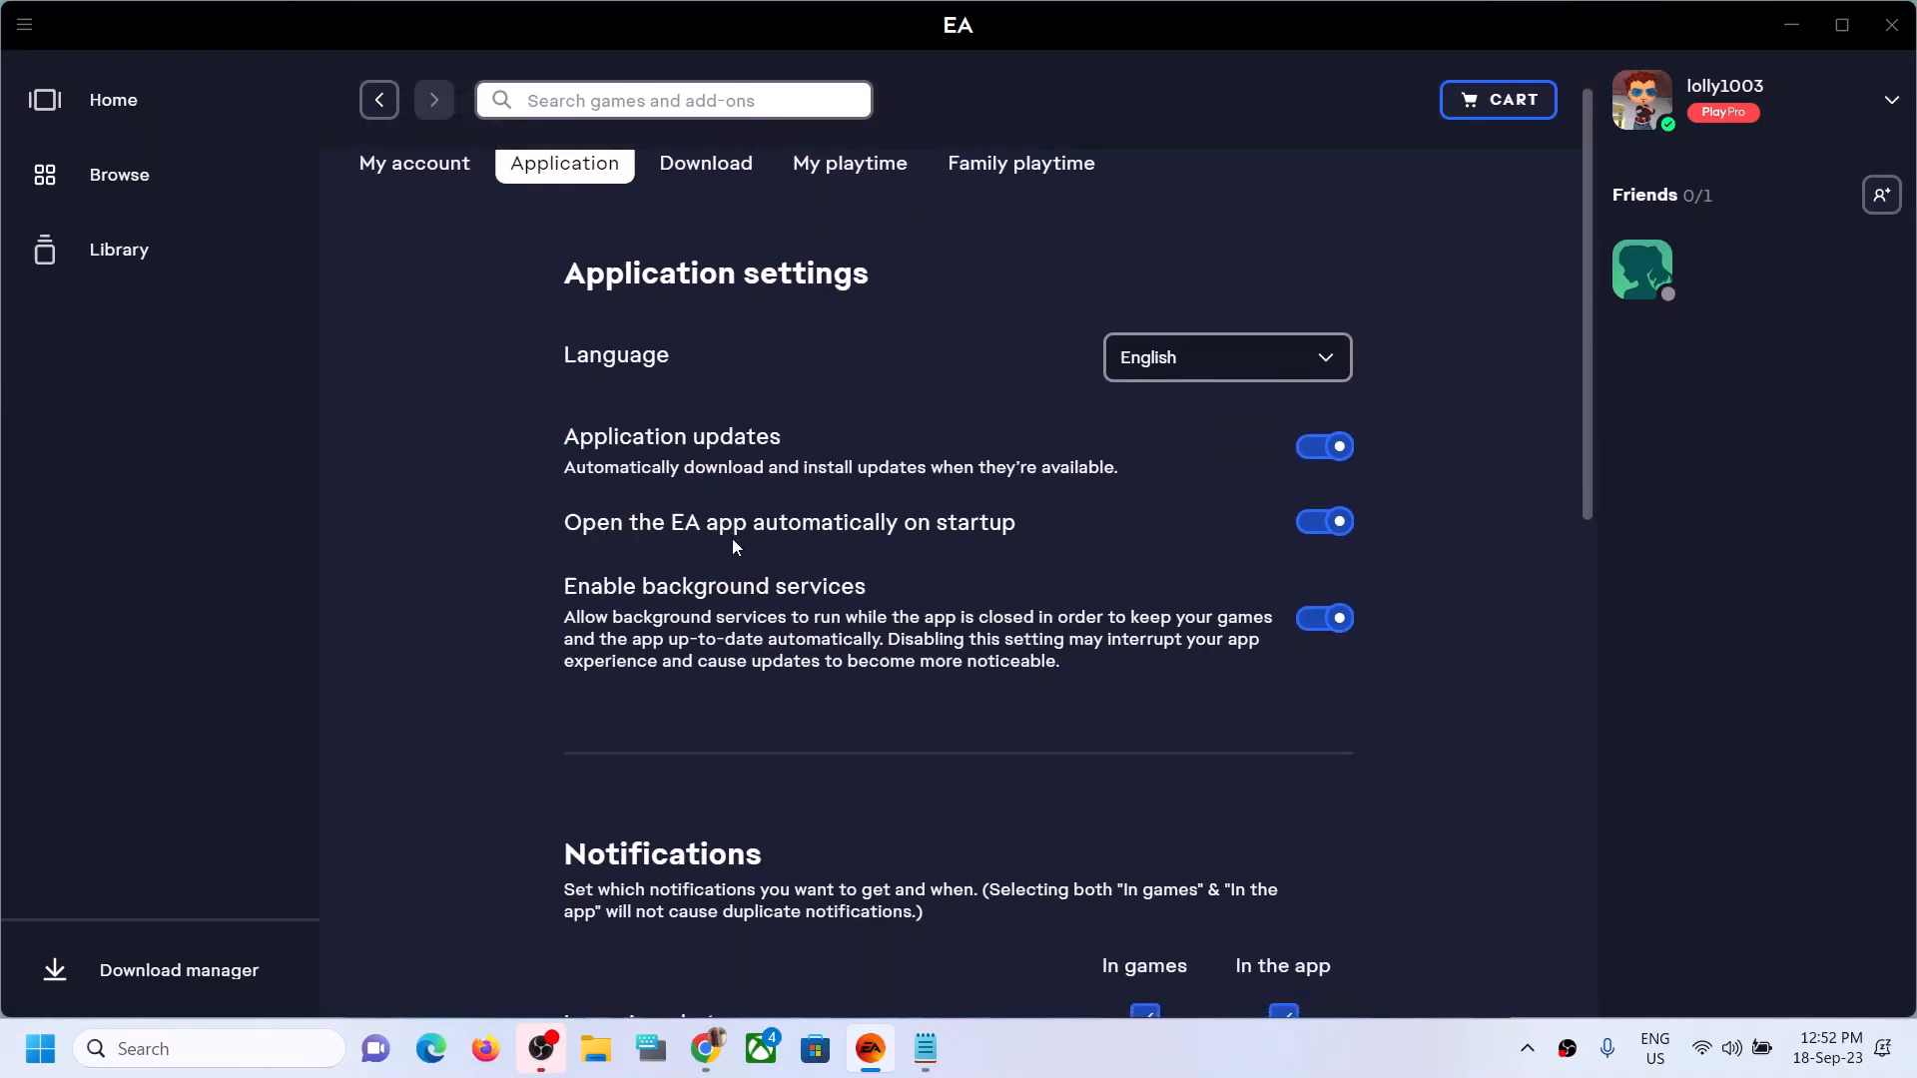
mouse_move(1215, 515)
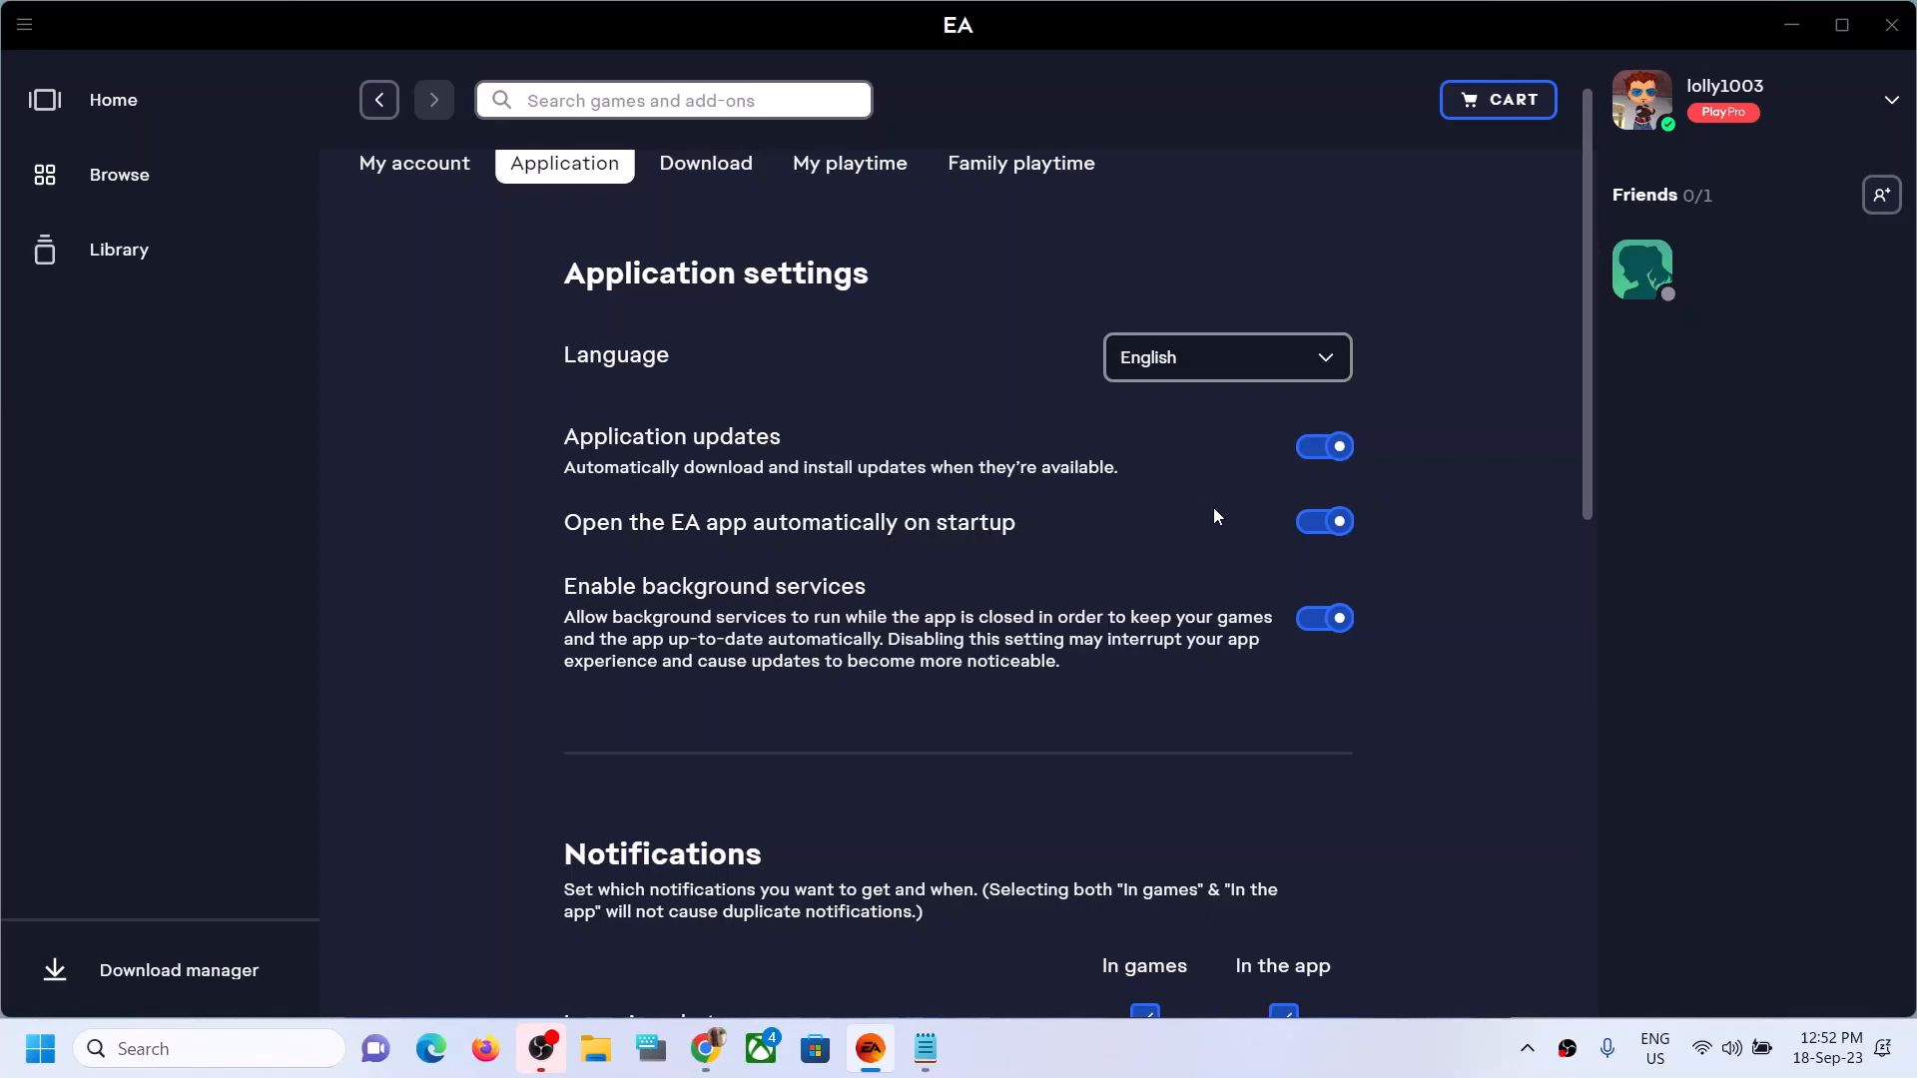
mouse_move(1323, 522)
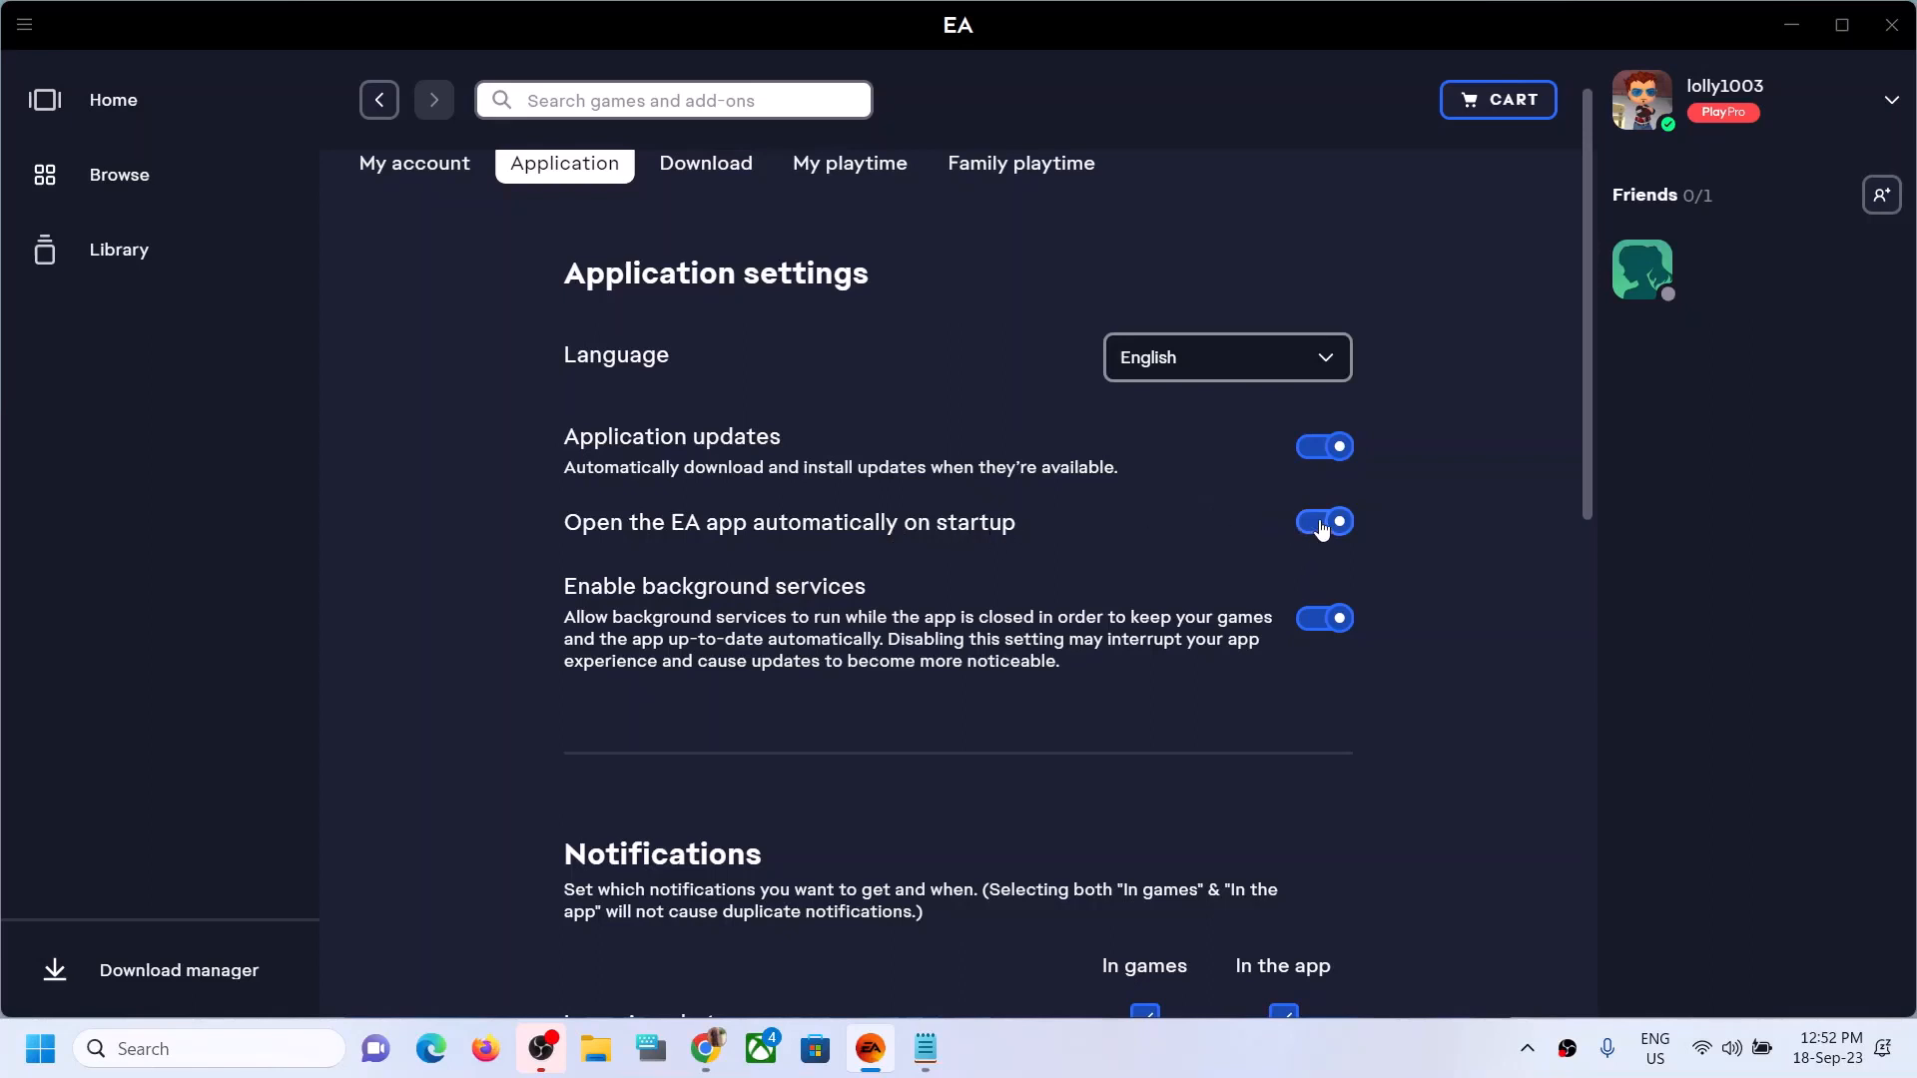
left_click(1321, 522)
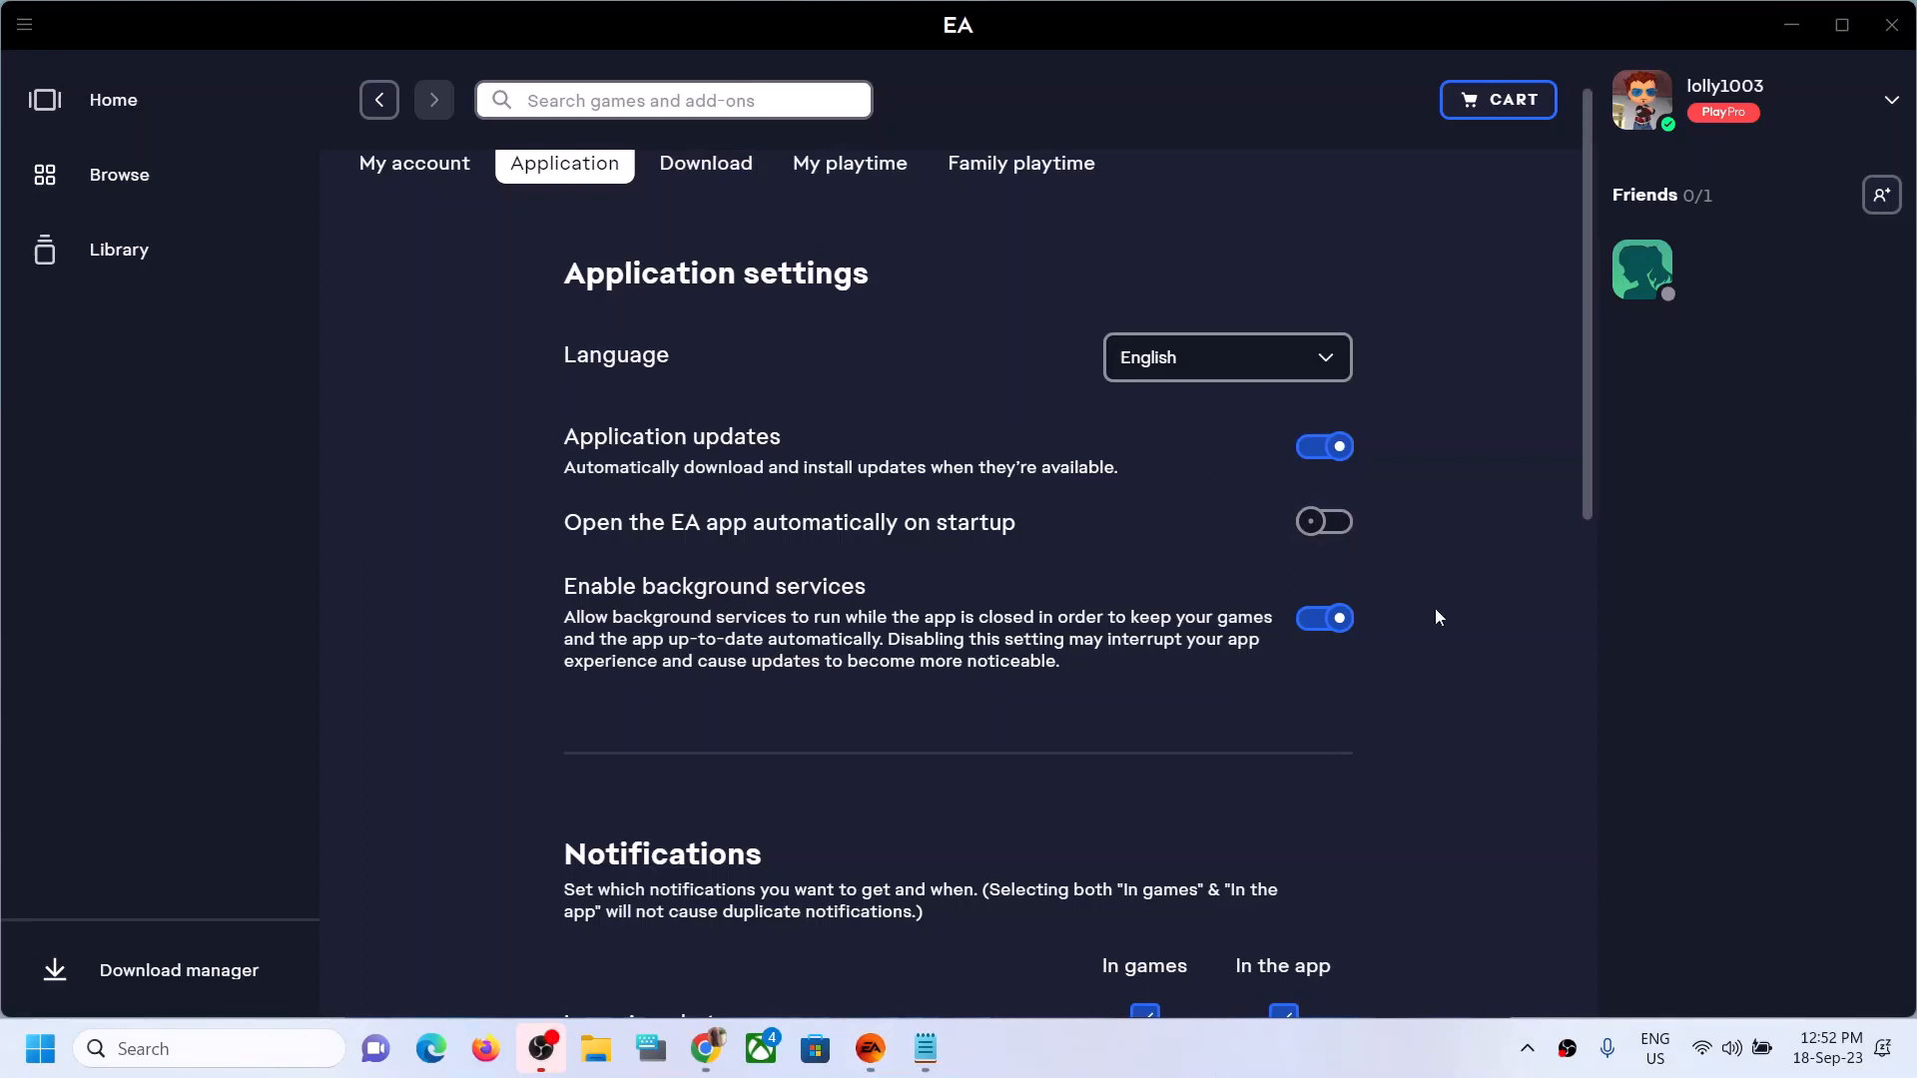
mouse_move(1100, 544)
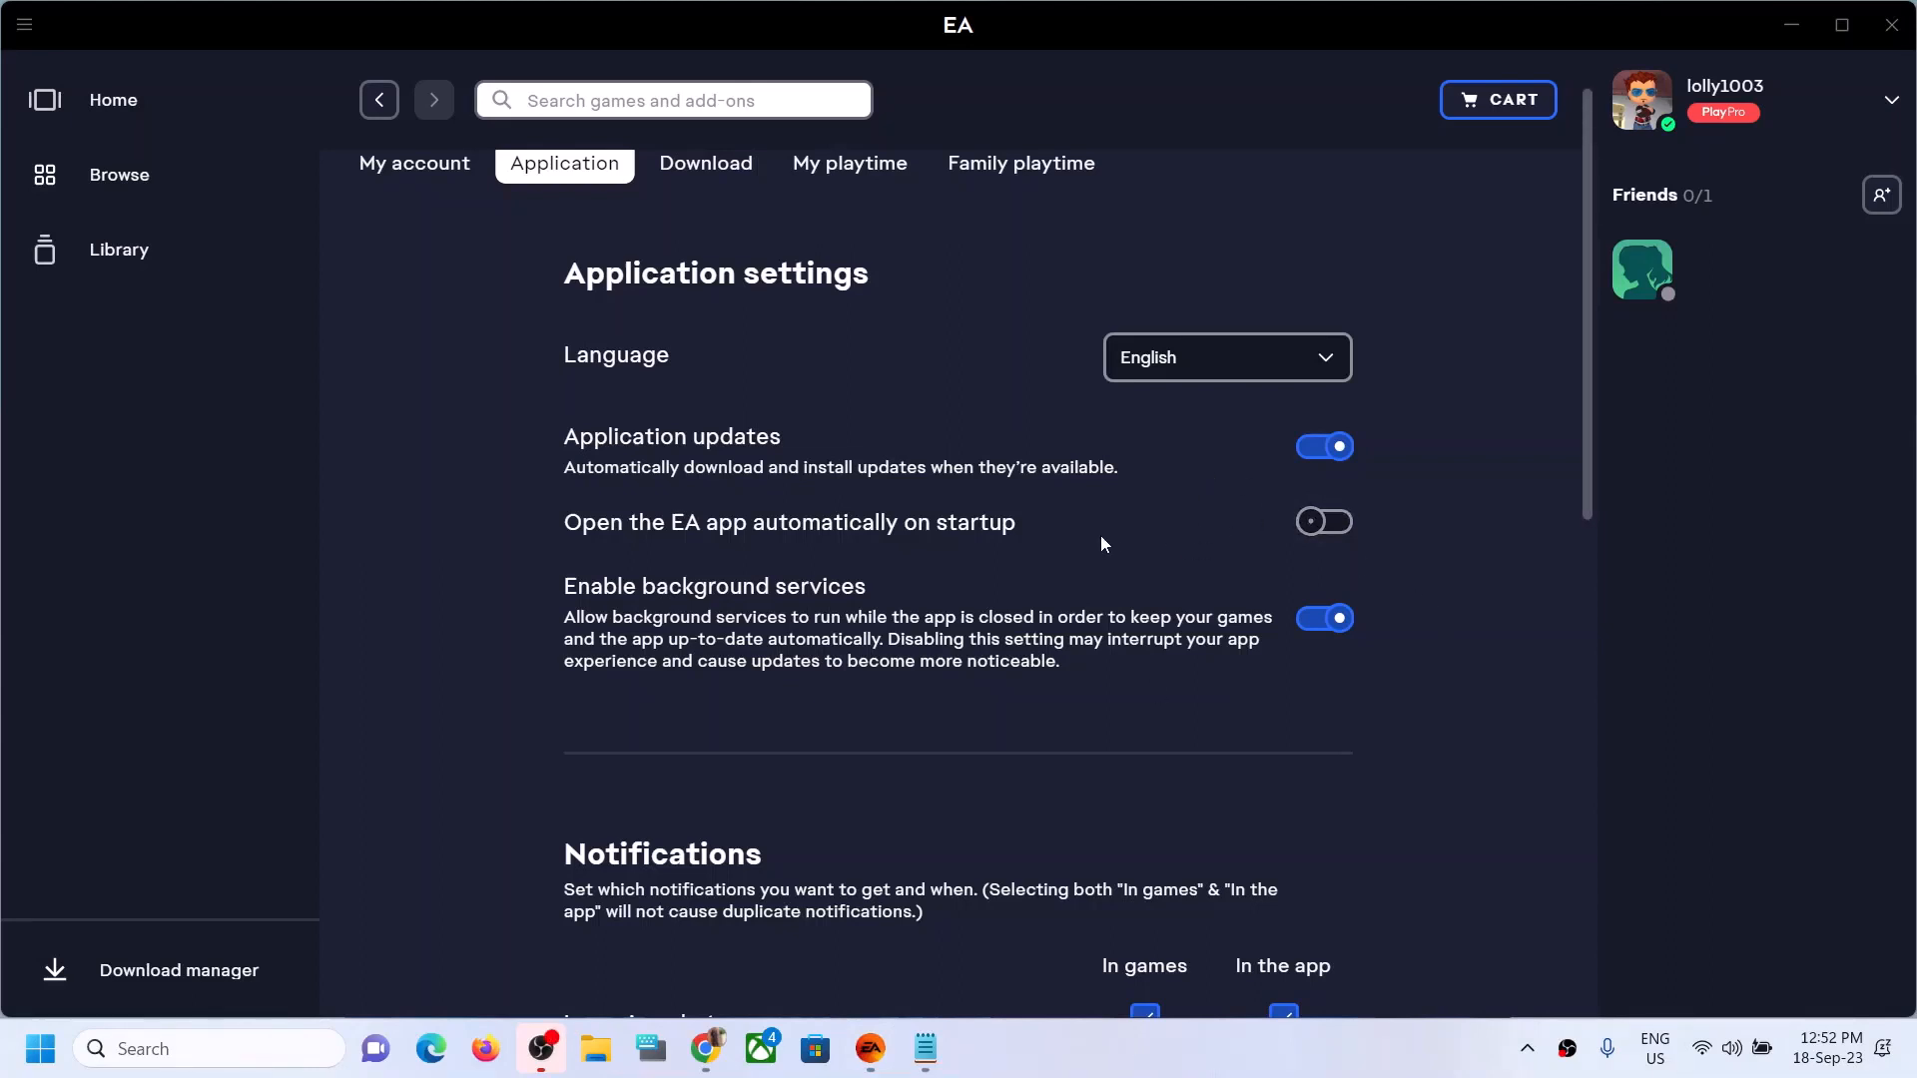
mouse_move(1138, 1049)
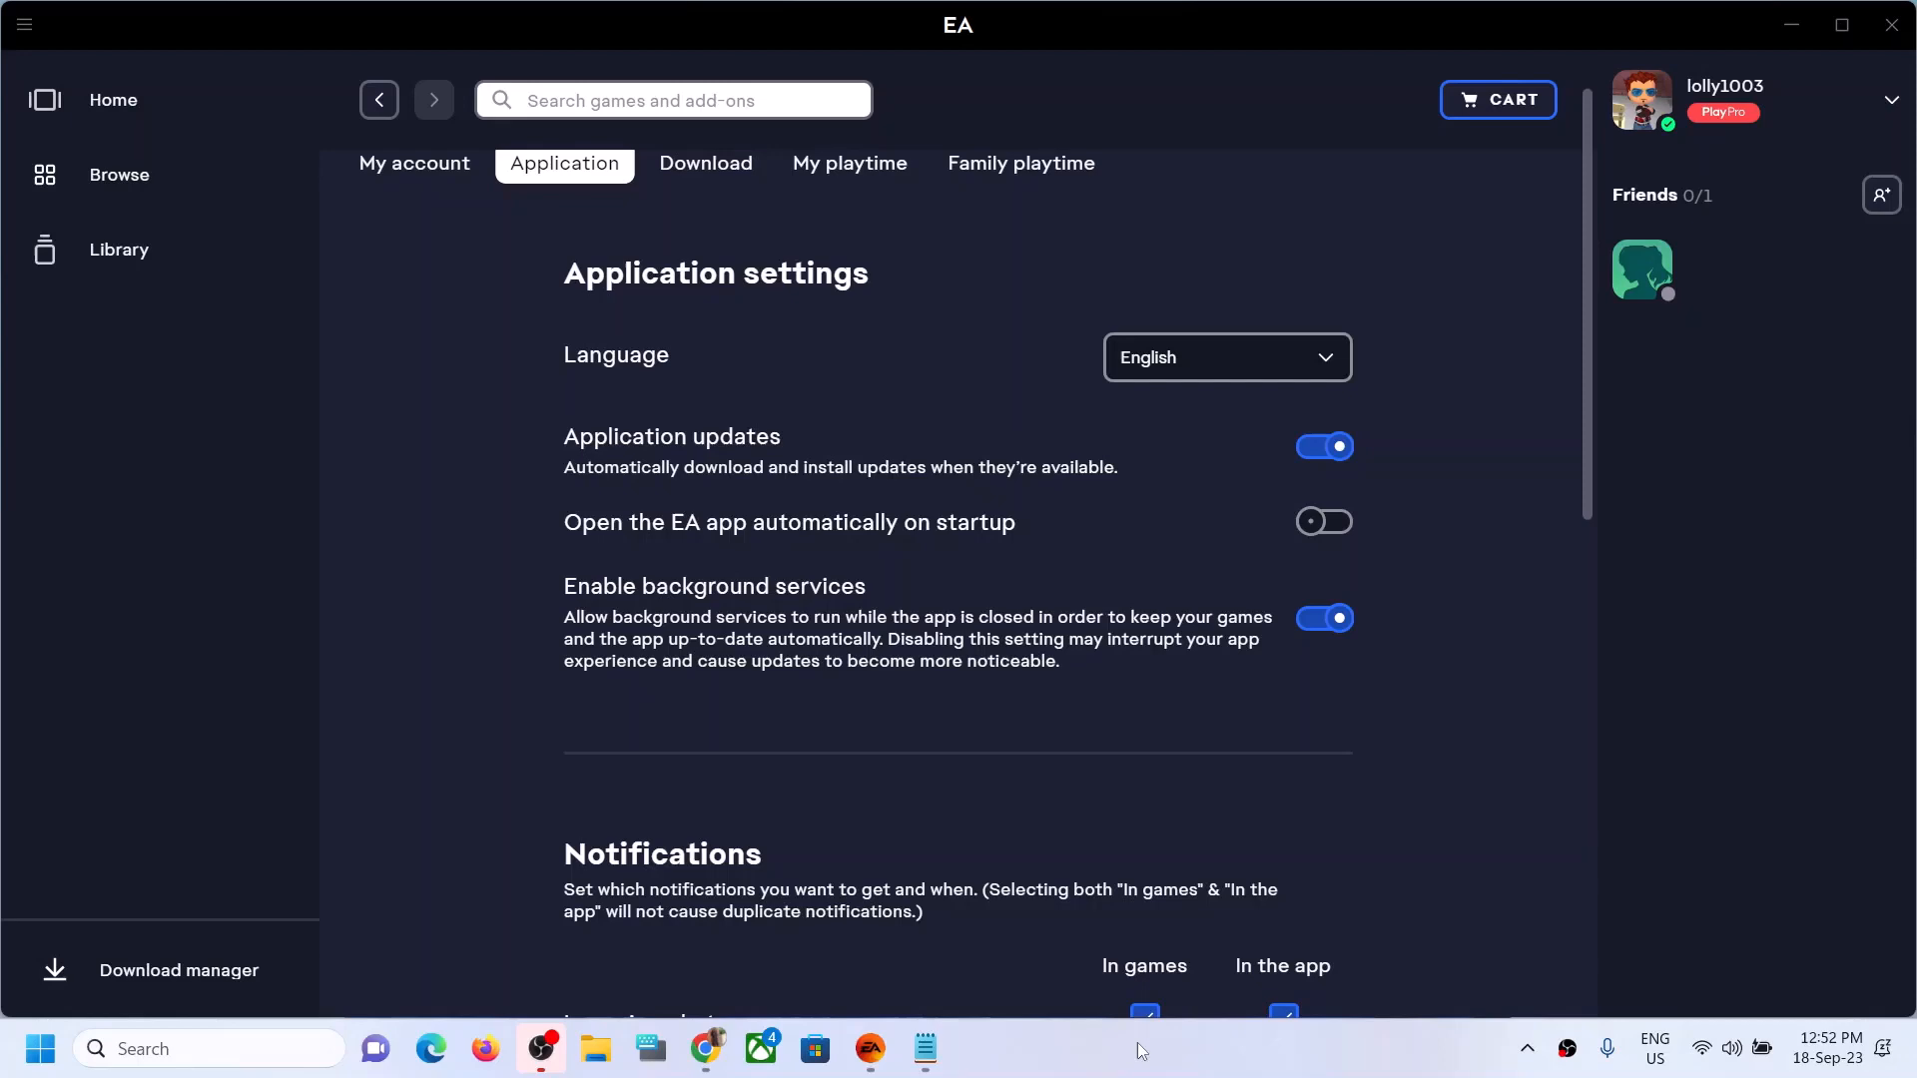
left_click(113, 99)
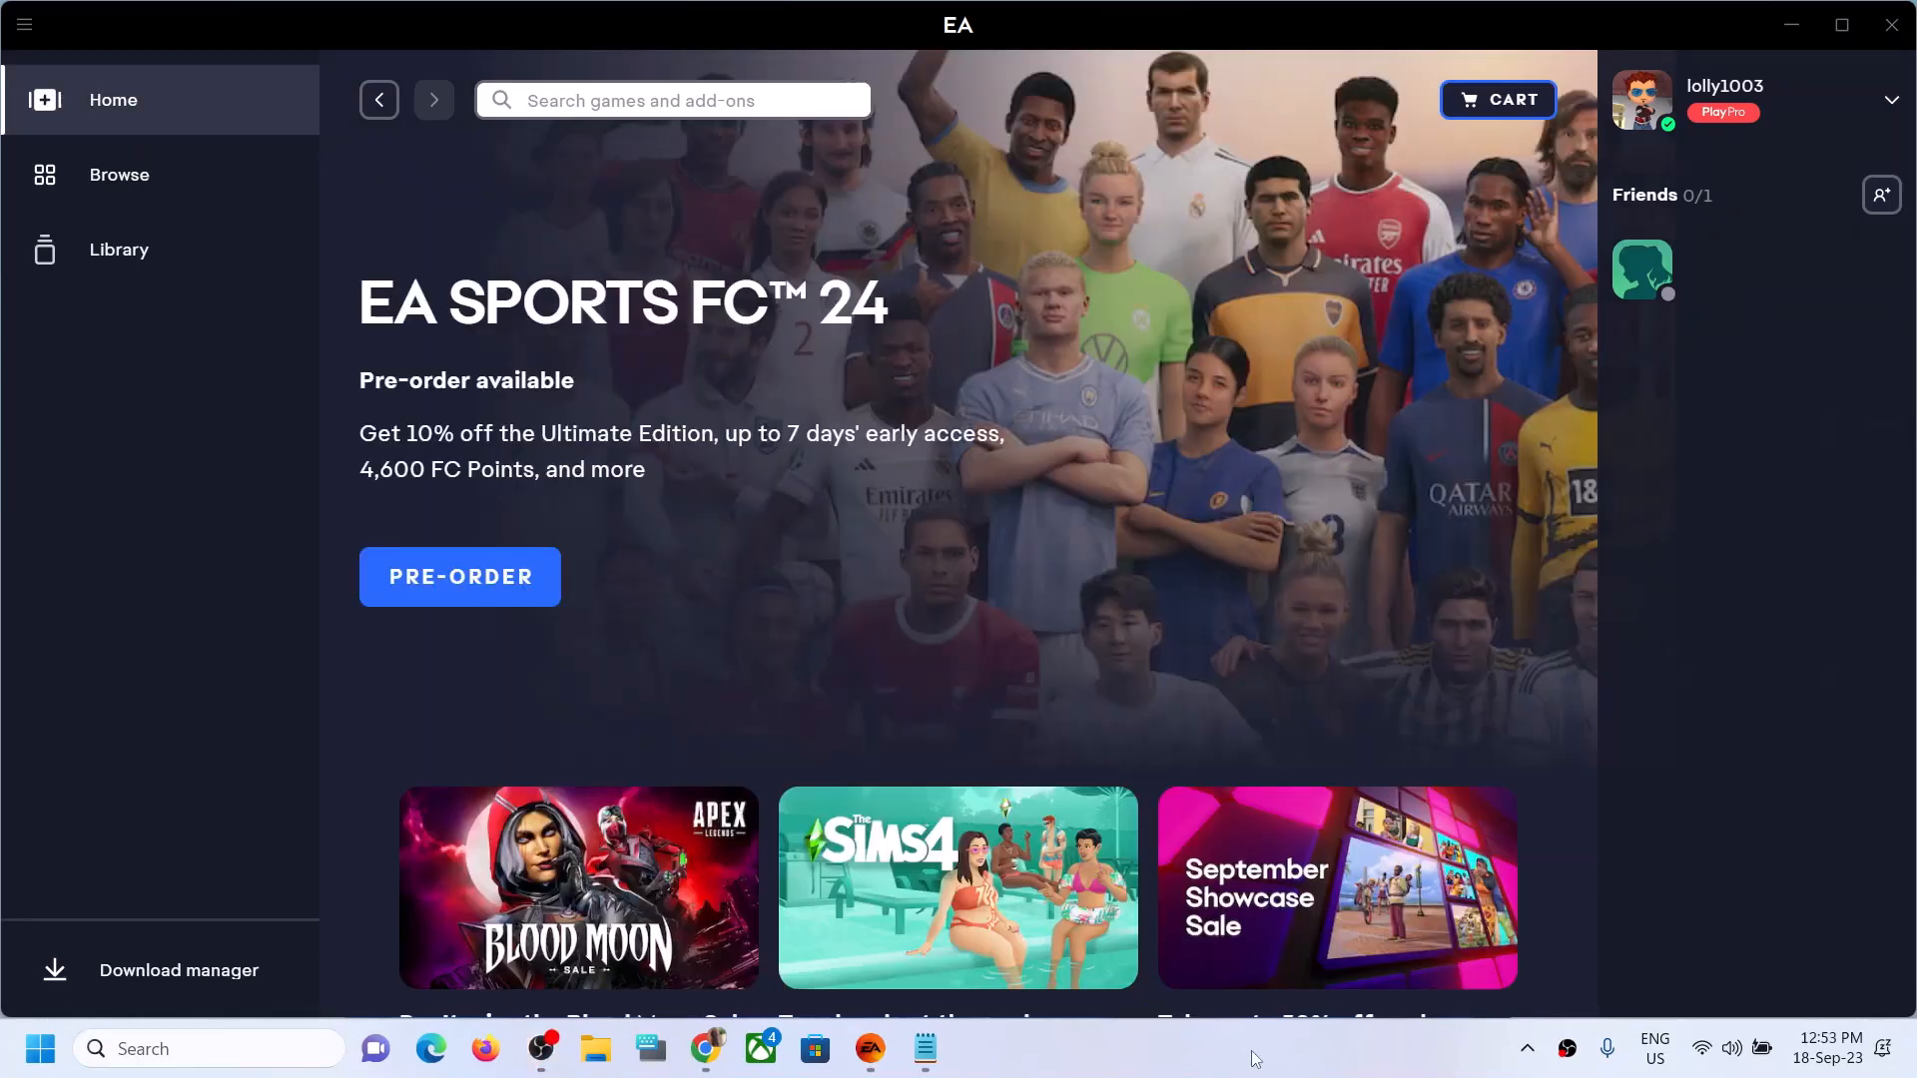
mouse_move(1098, 484)
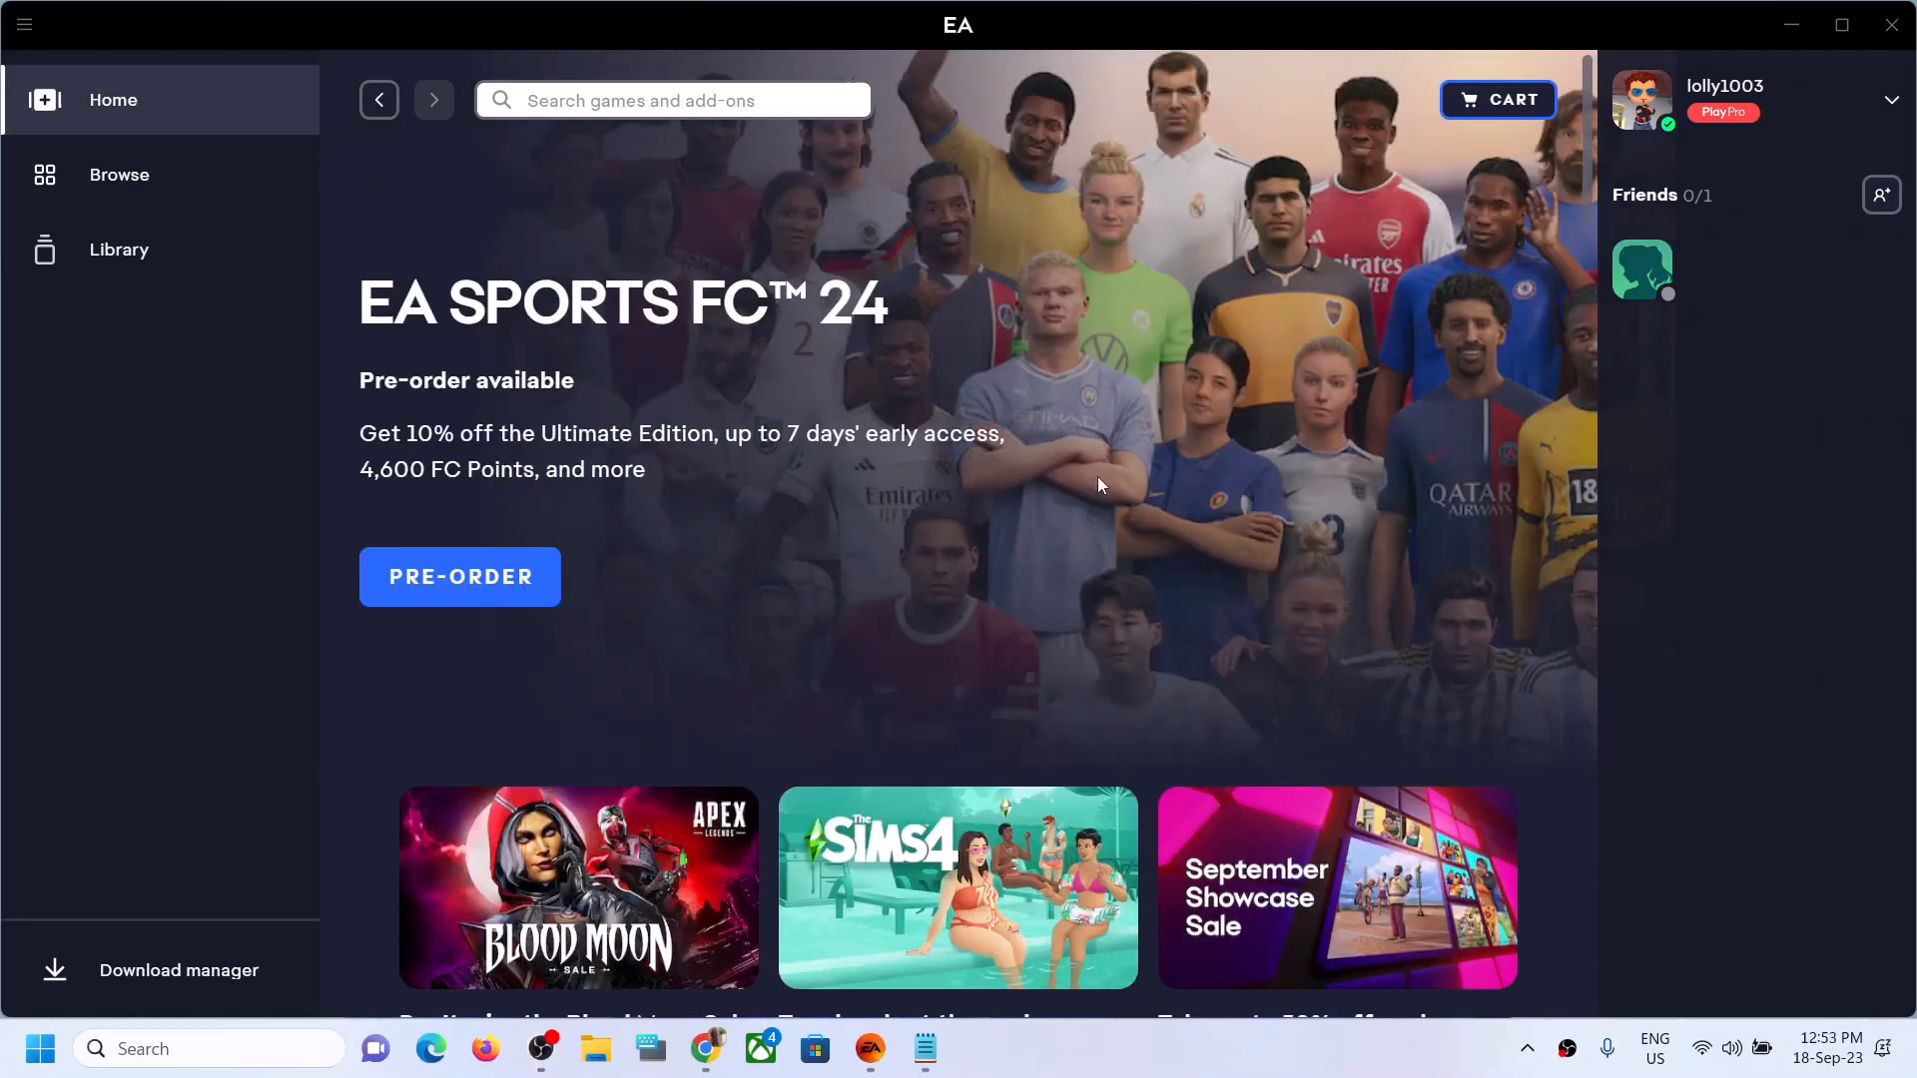
mouse_move(39, 1047)
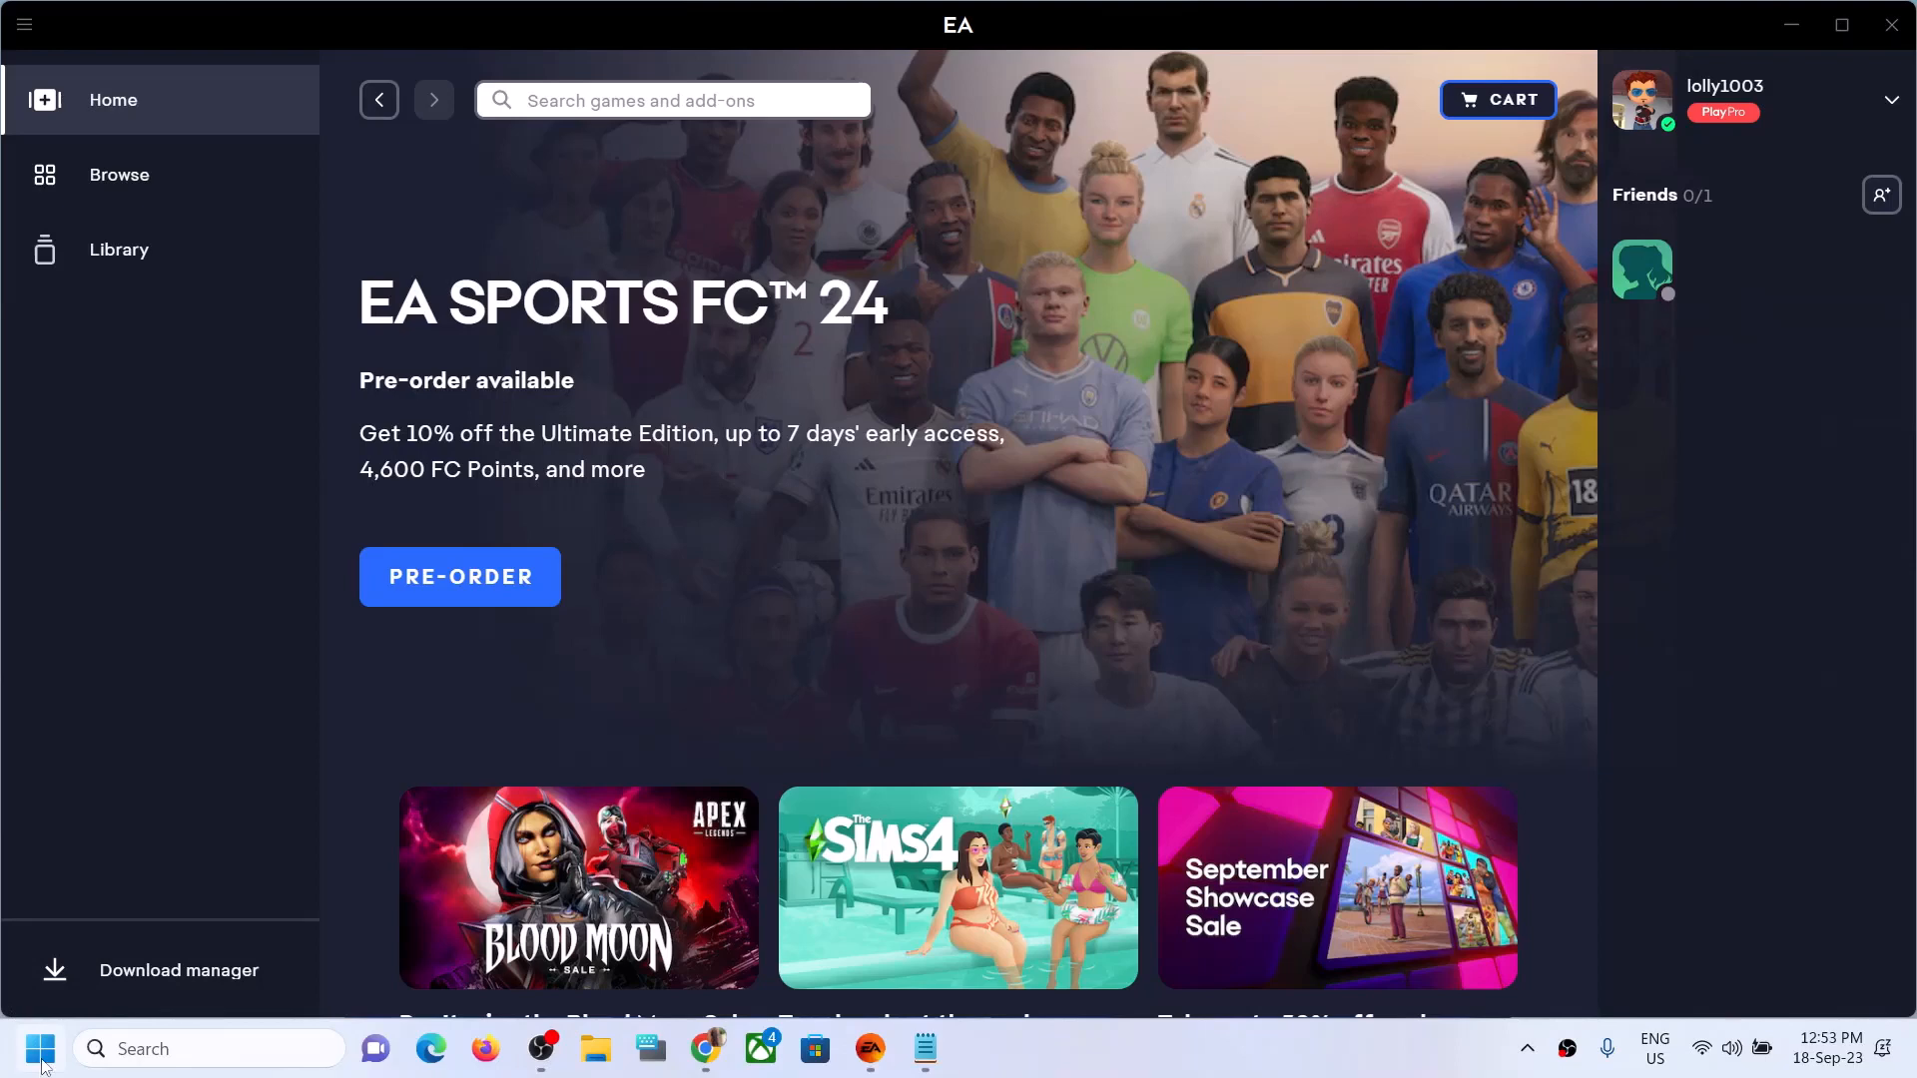
mouse_move(752, 566)
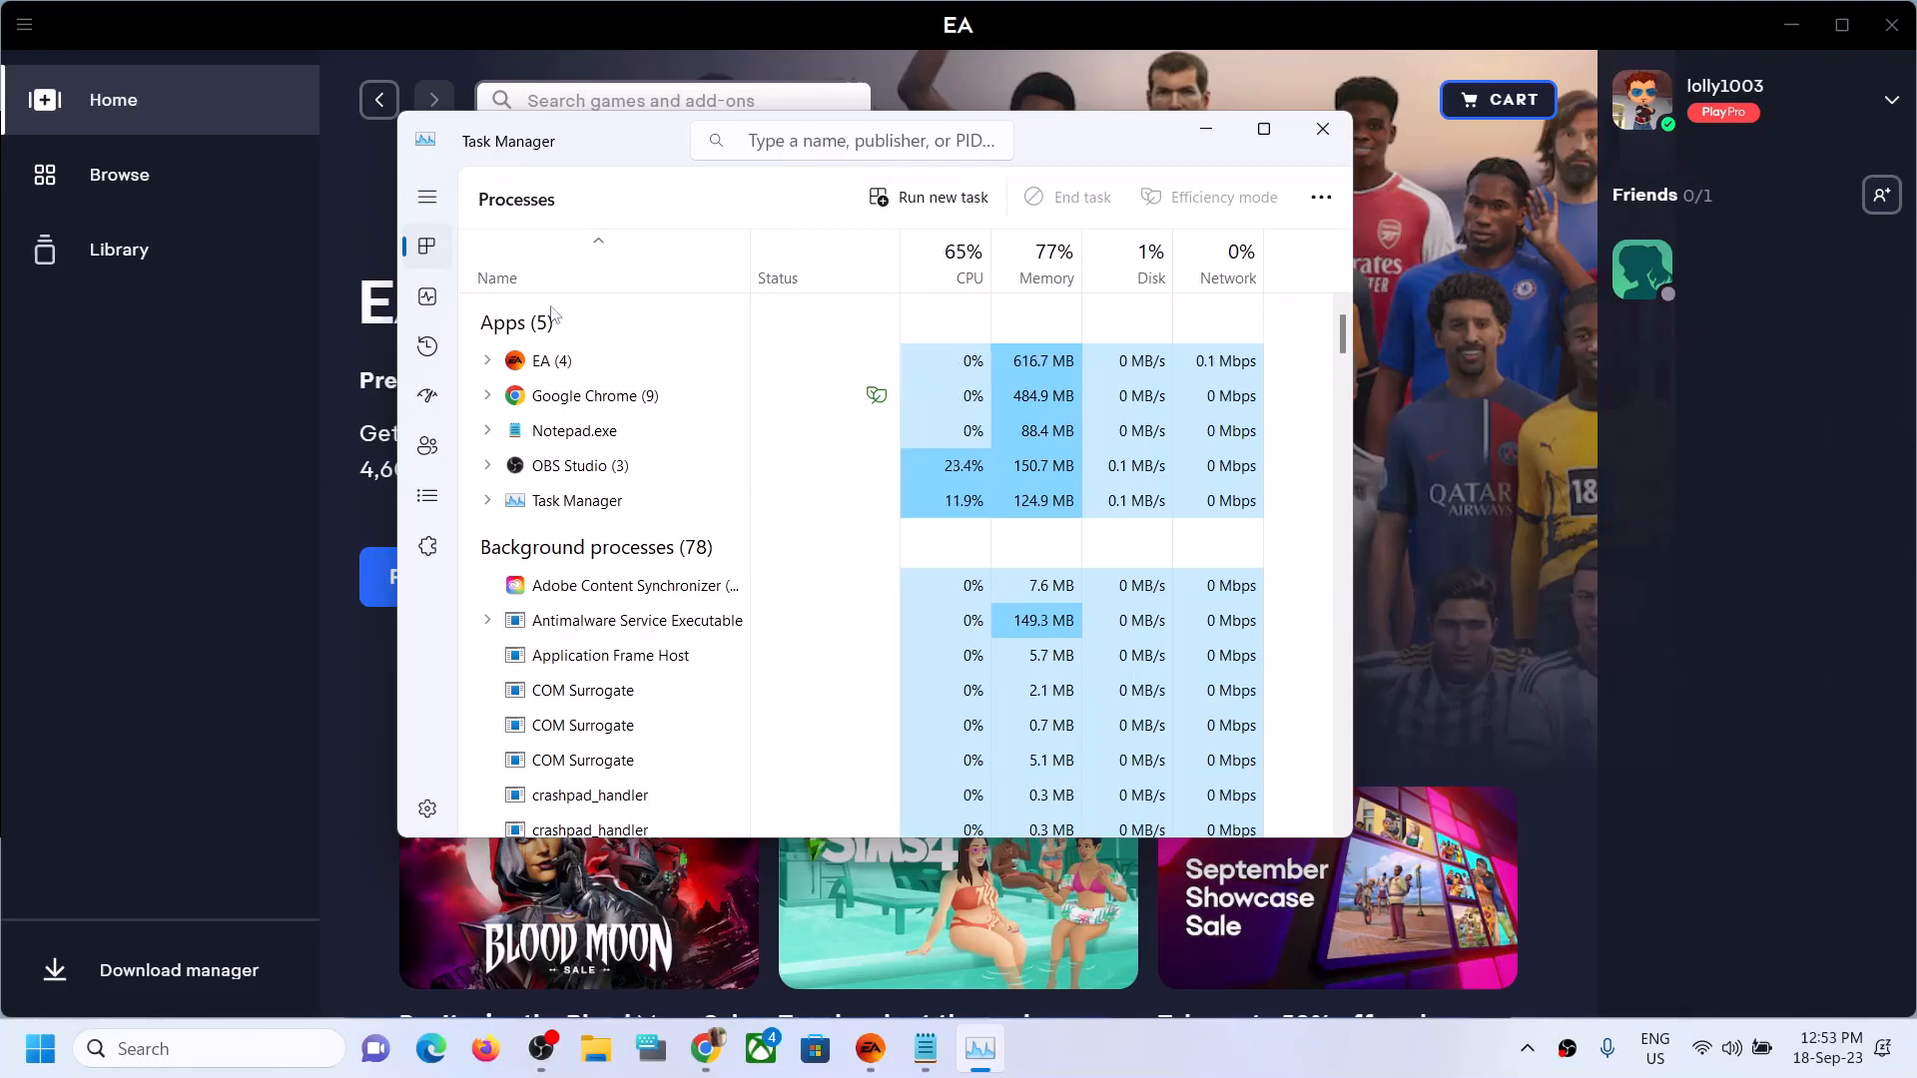
mouse_move(428, 396)
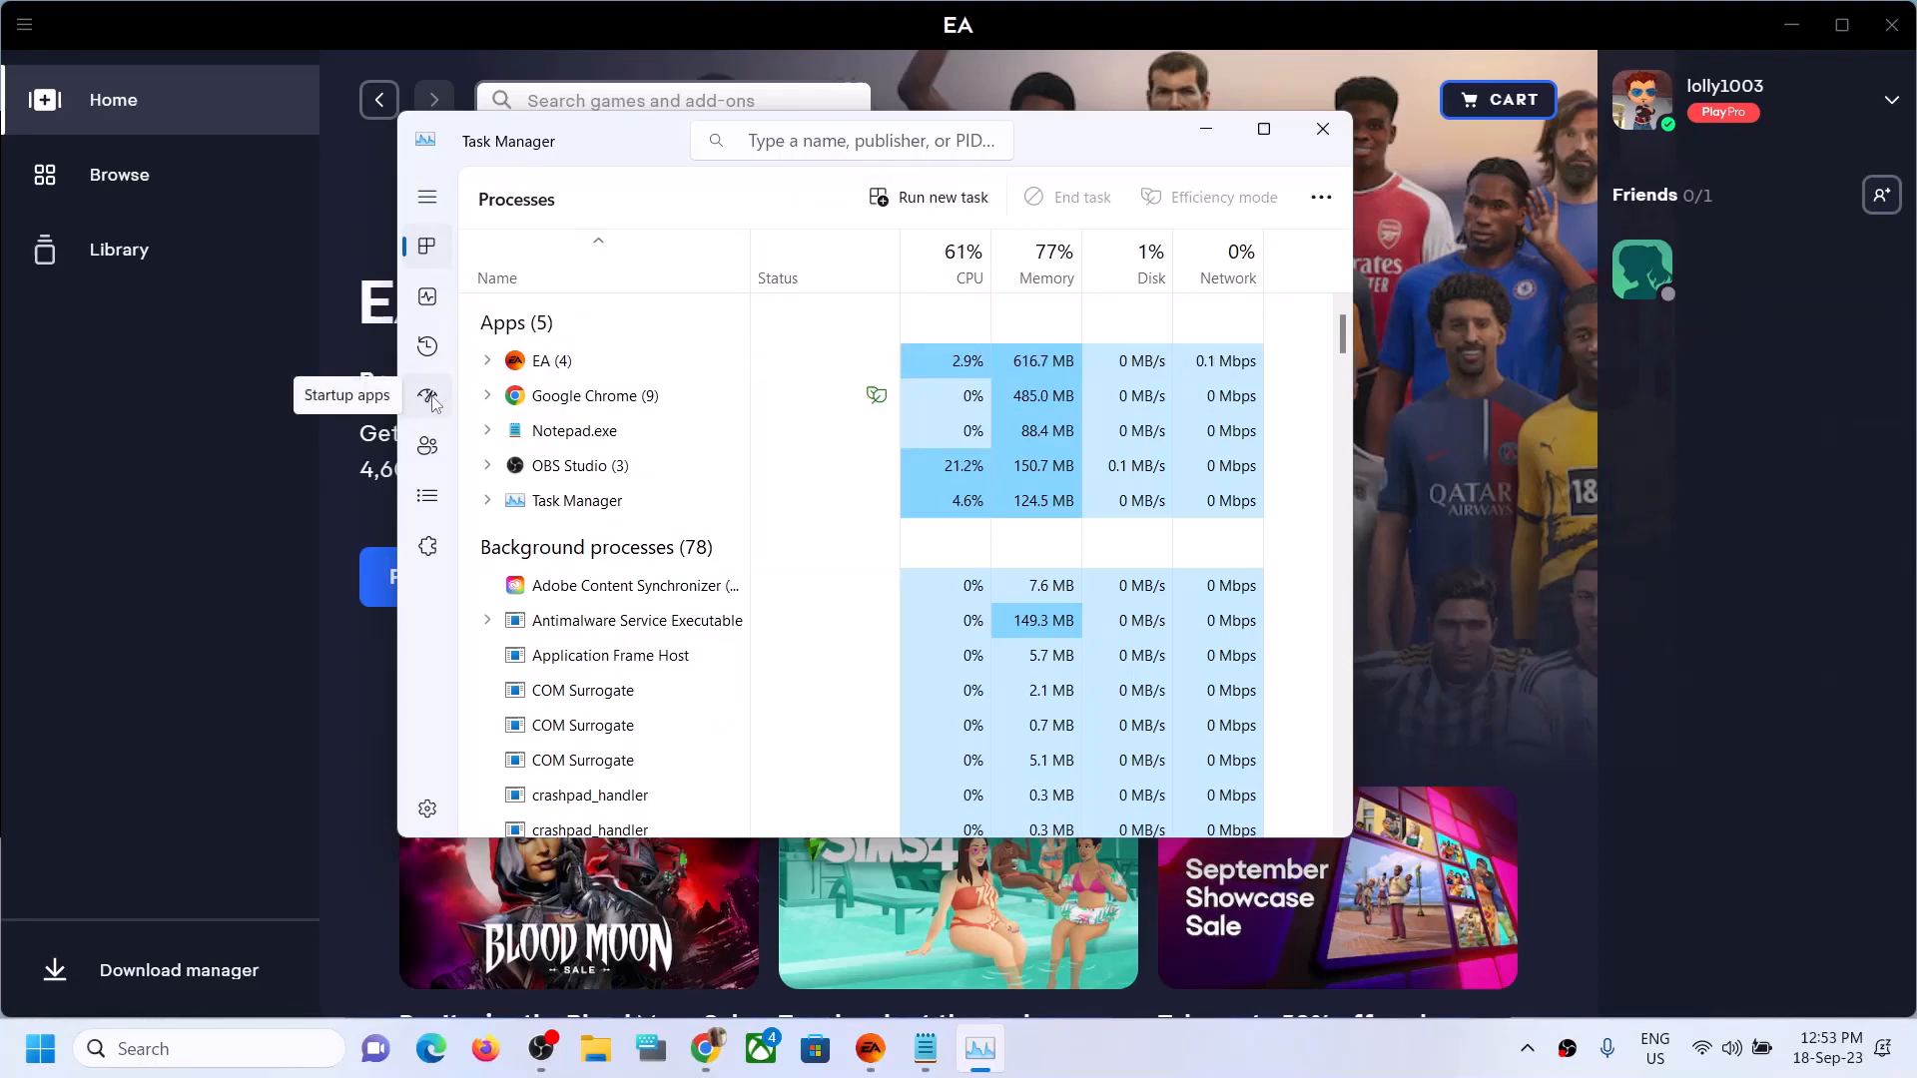
- Show the Startup apps list in Task Manager
left_click(427, 396)
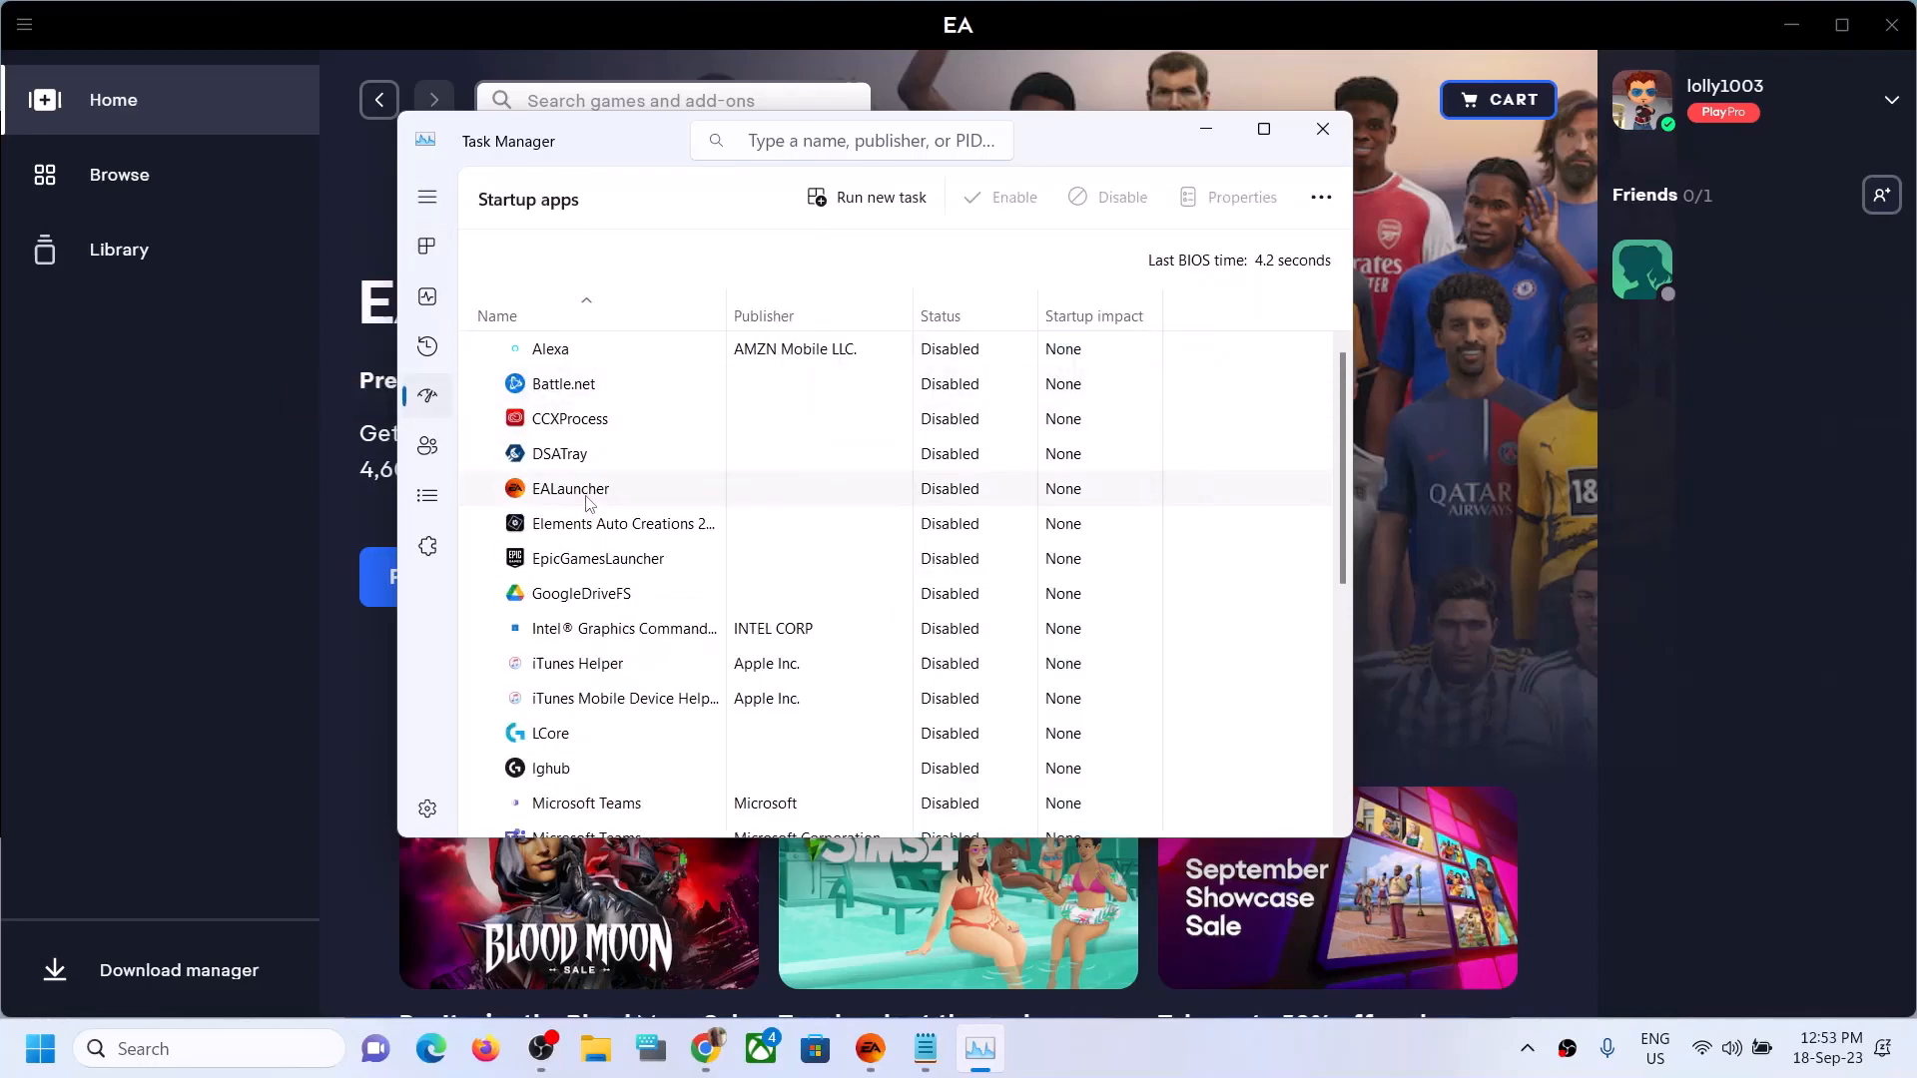
- Toggle the EALauncher startup entry to enabled and back to disabled
left_click(570, 488)
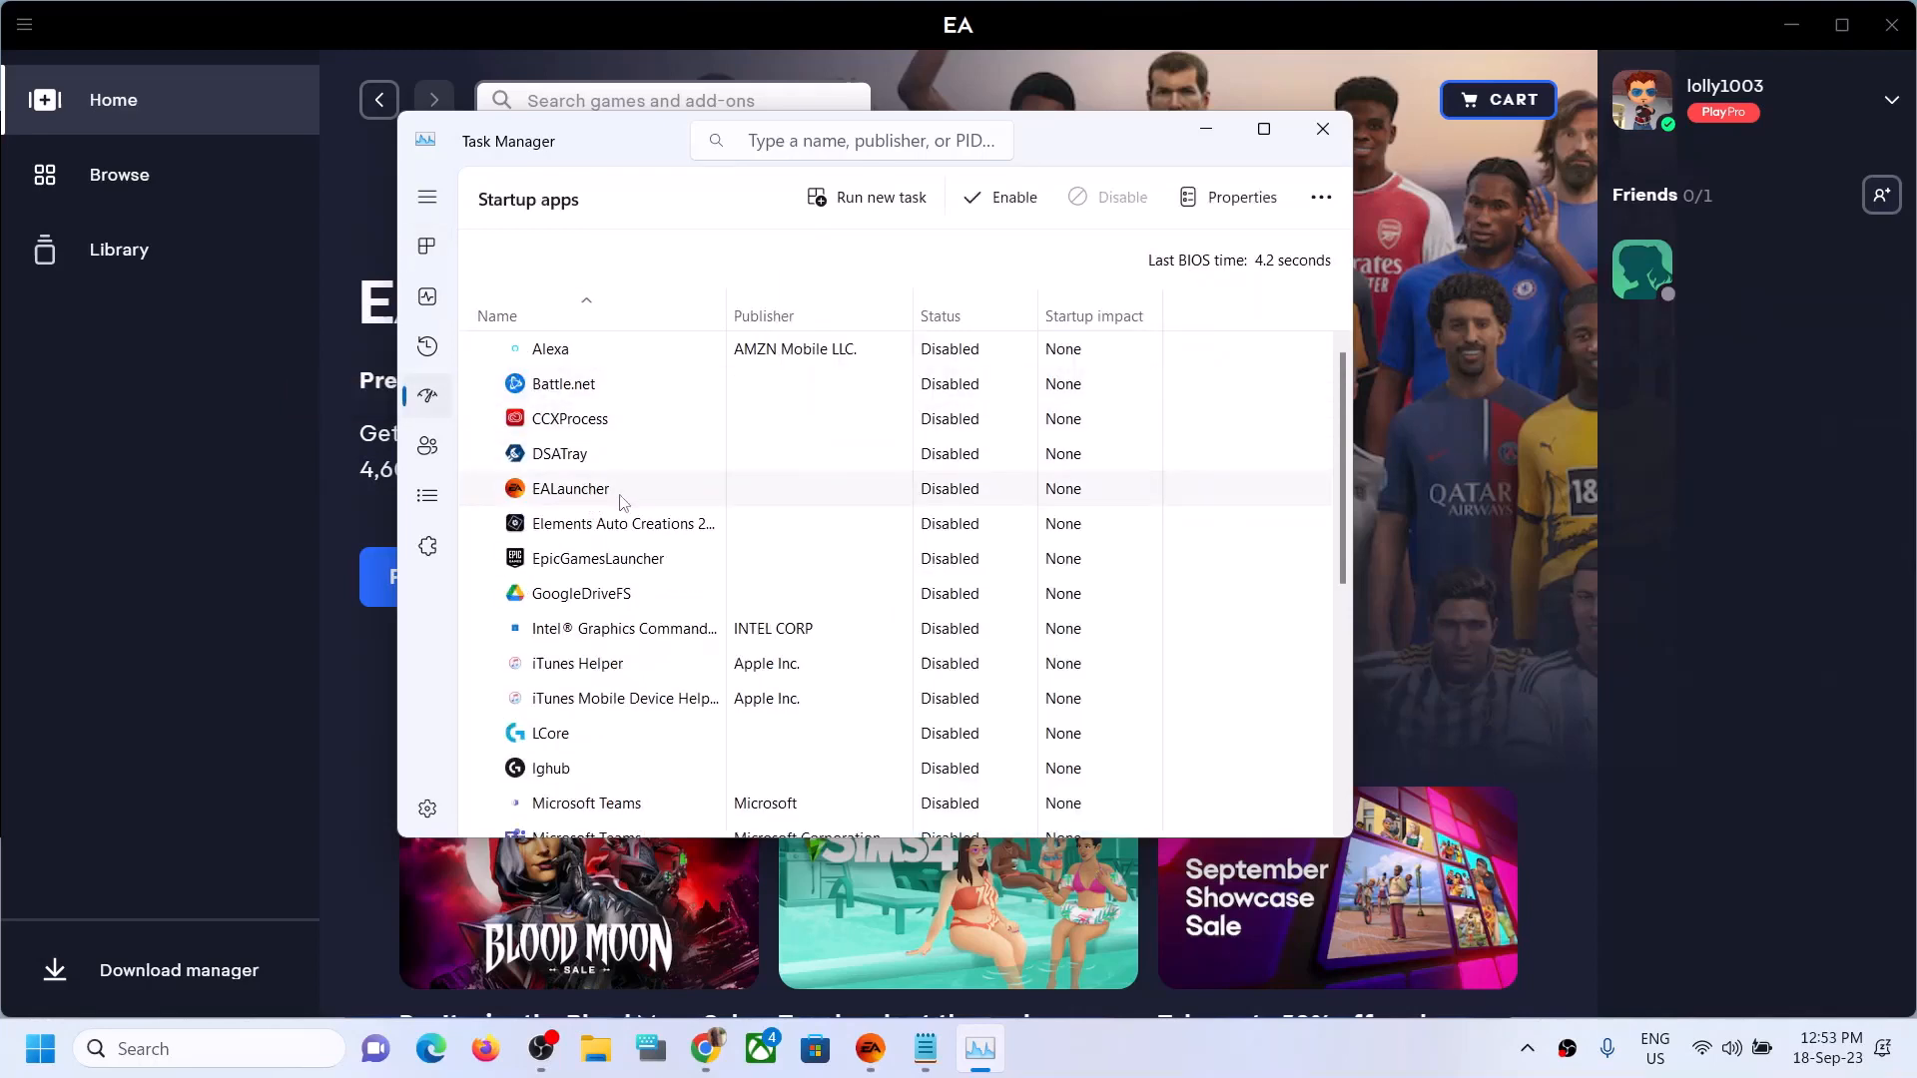
mouse_move(952, 510)
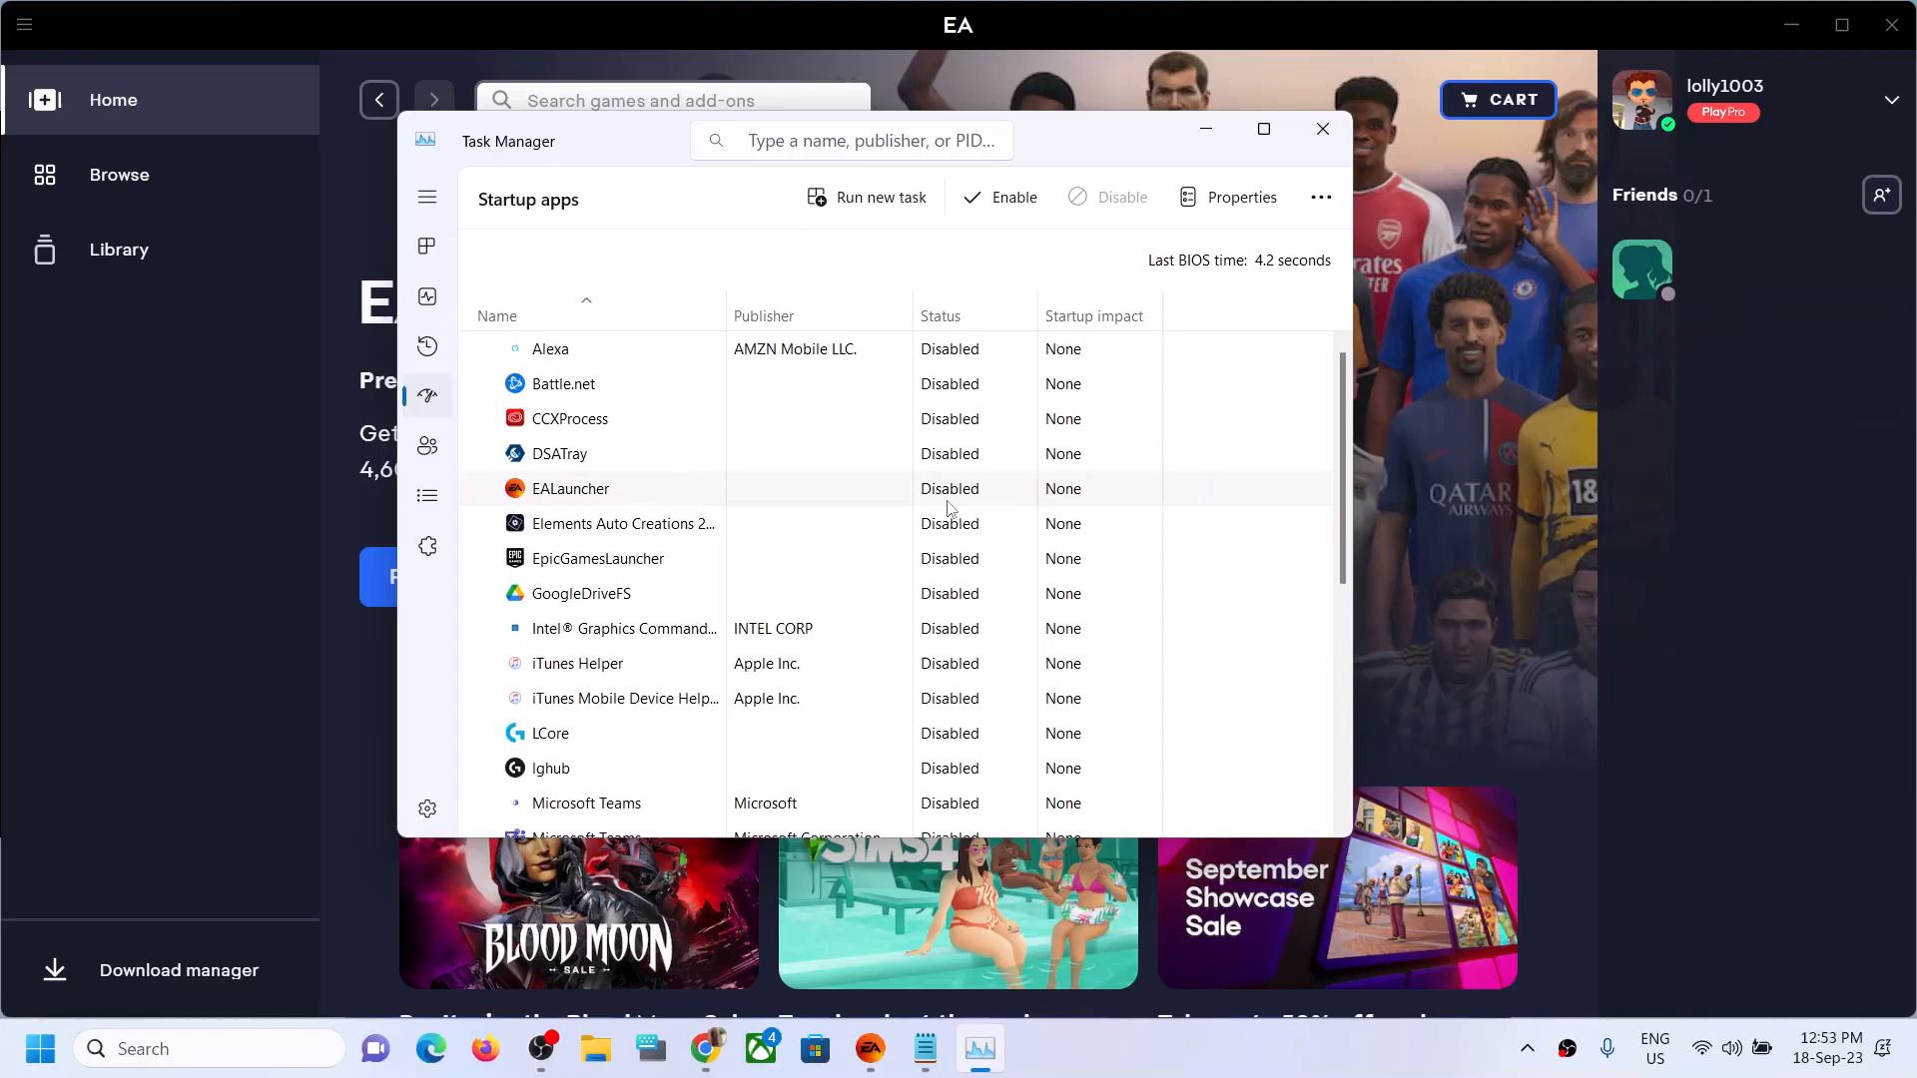
right_click(570, 488)
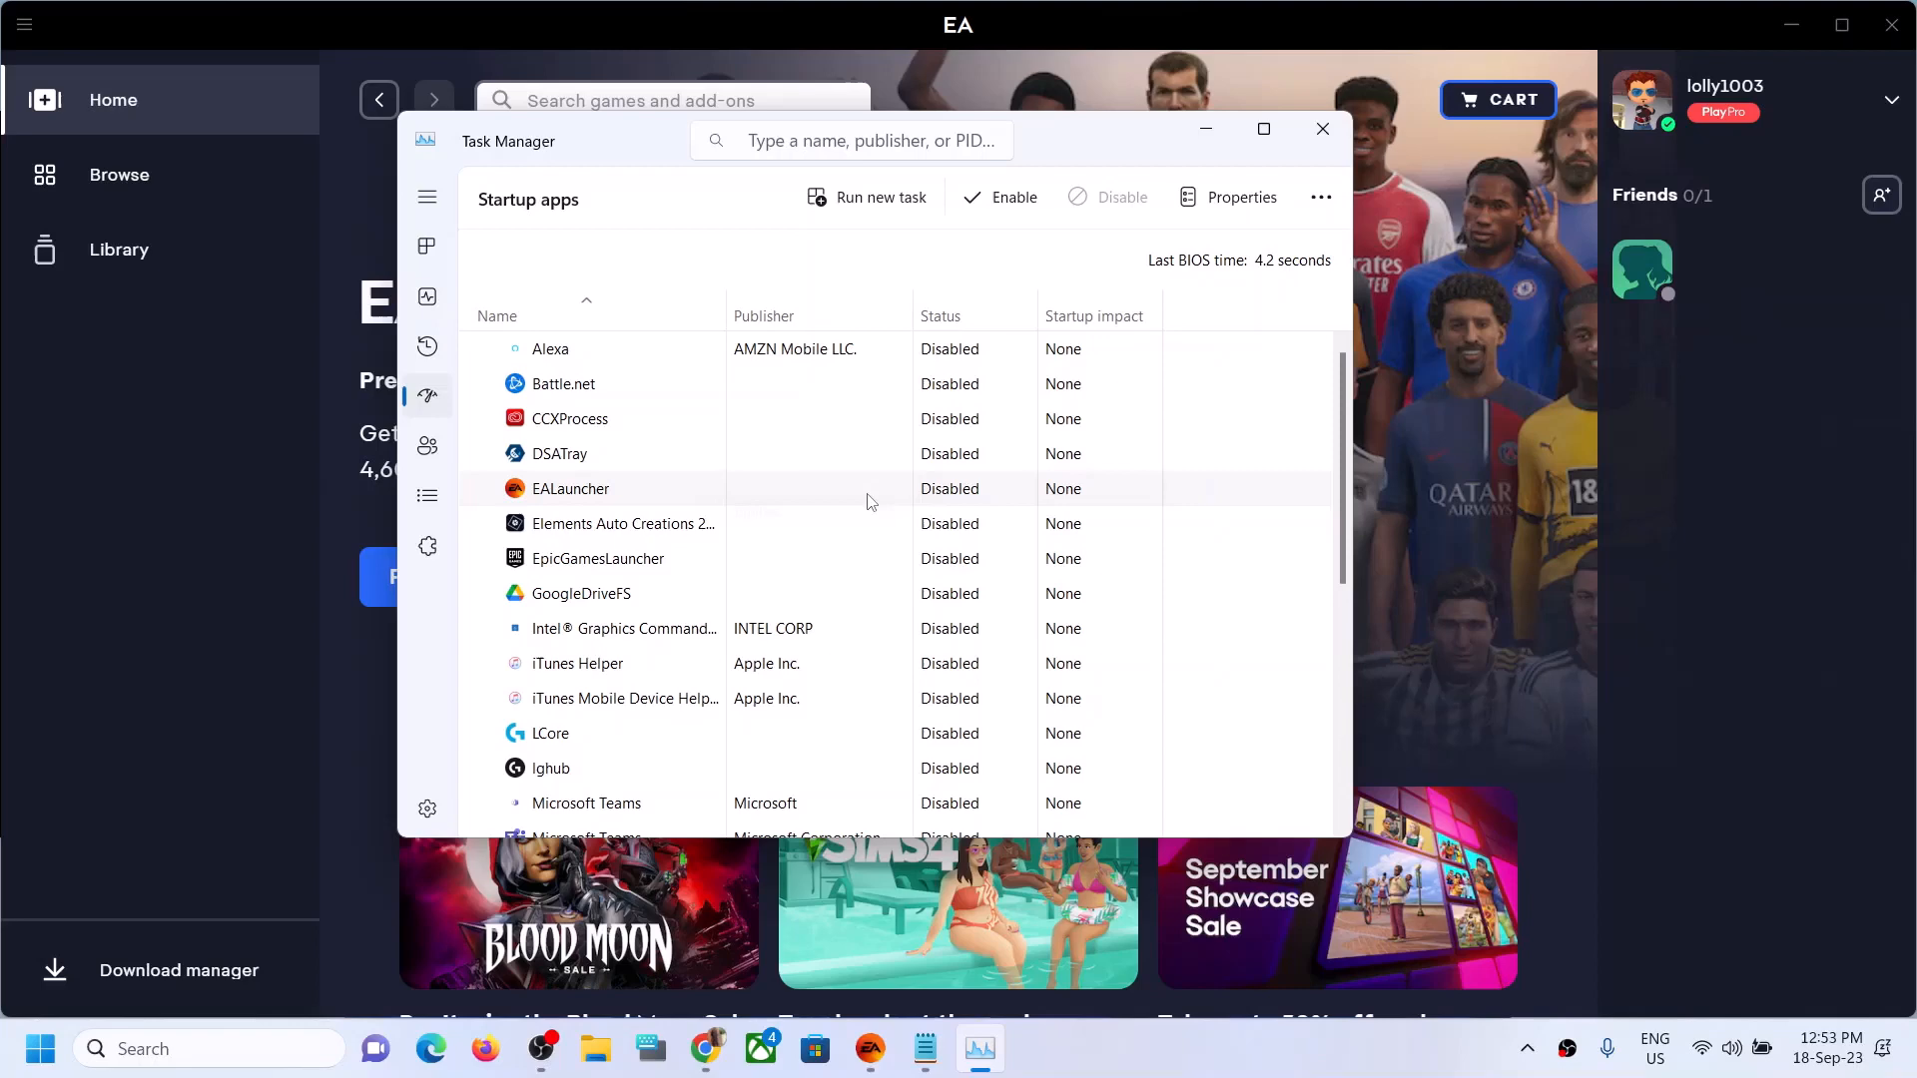
left_click(1011, 197)
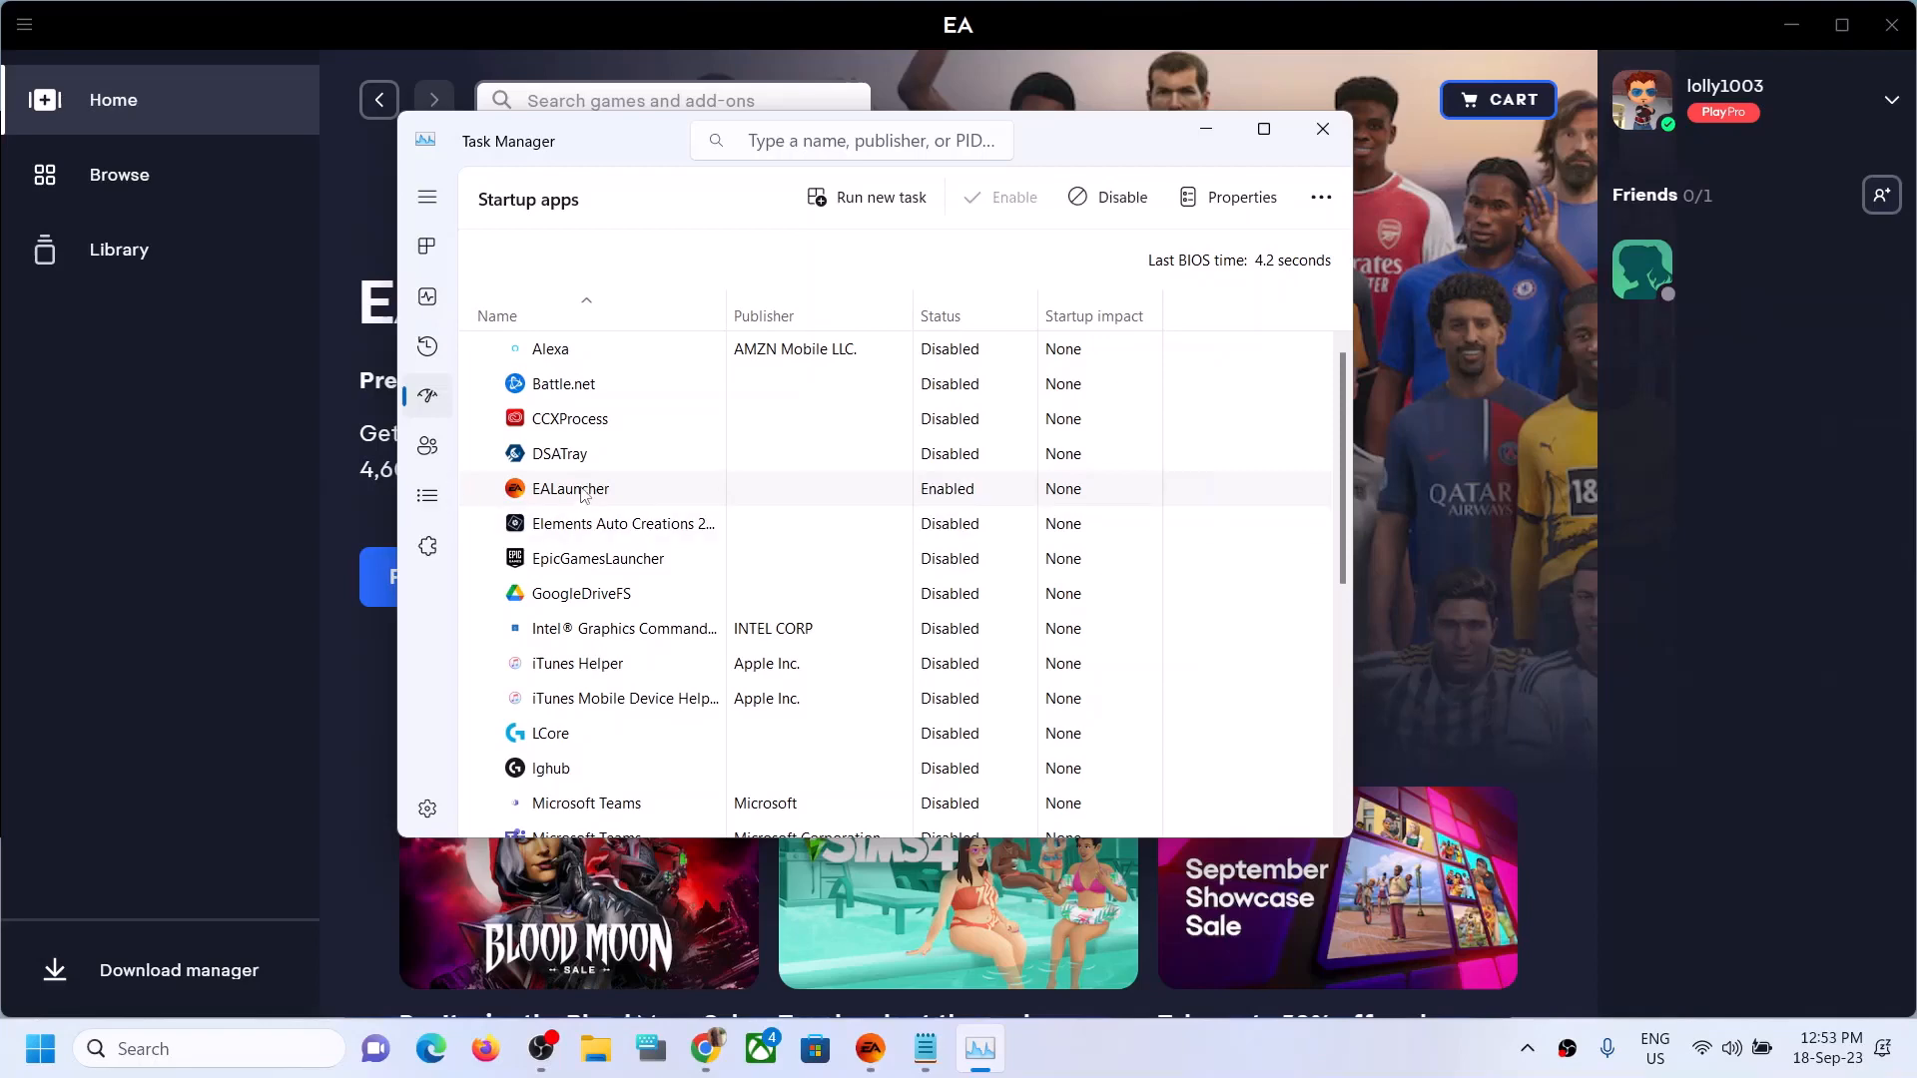
right_click(570, 488)
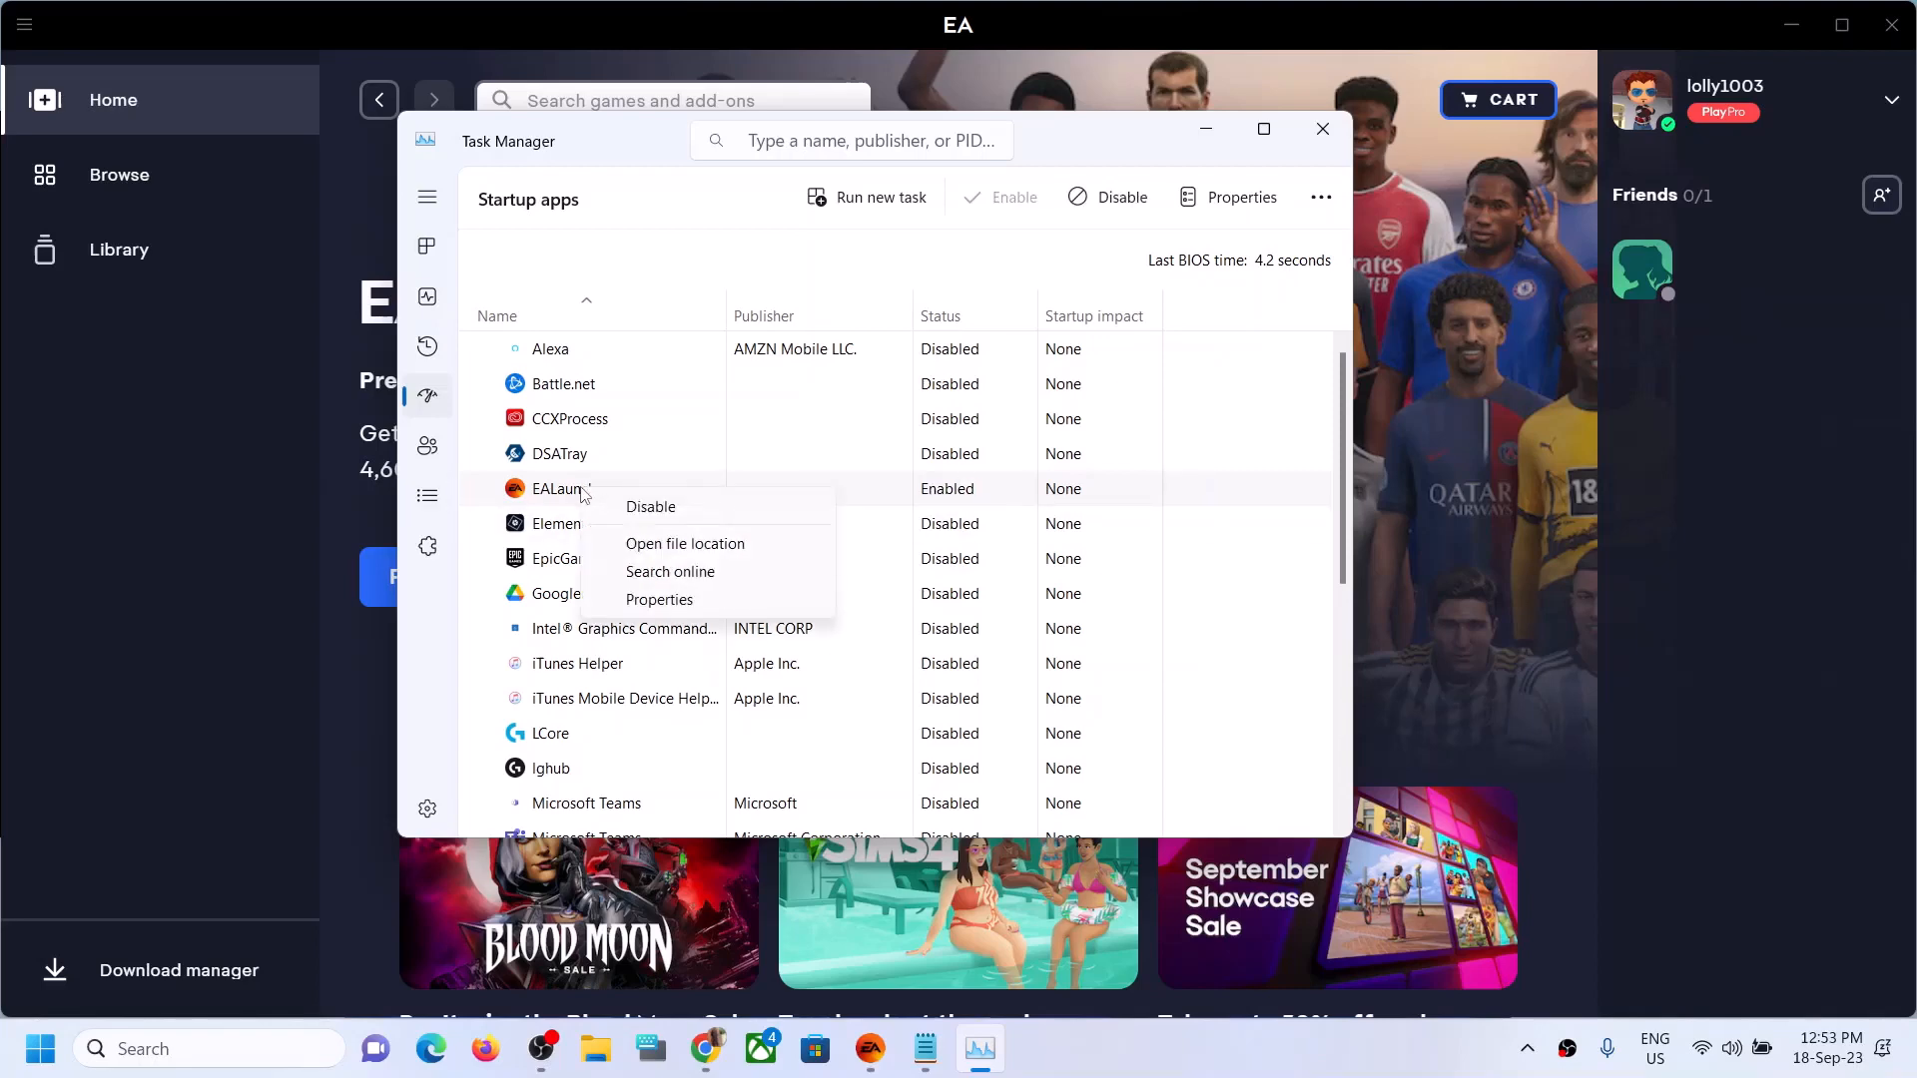
left_click(649, 506)
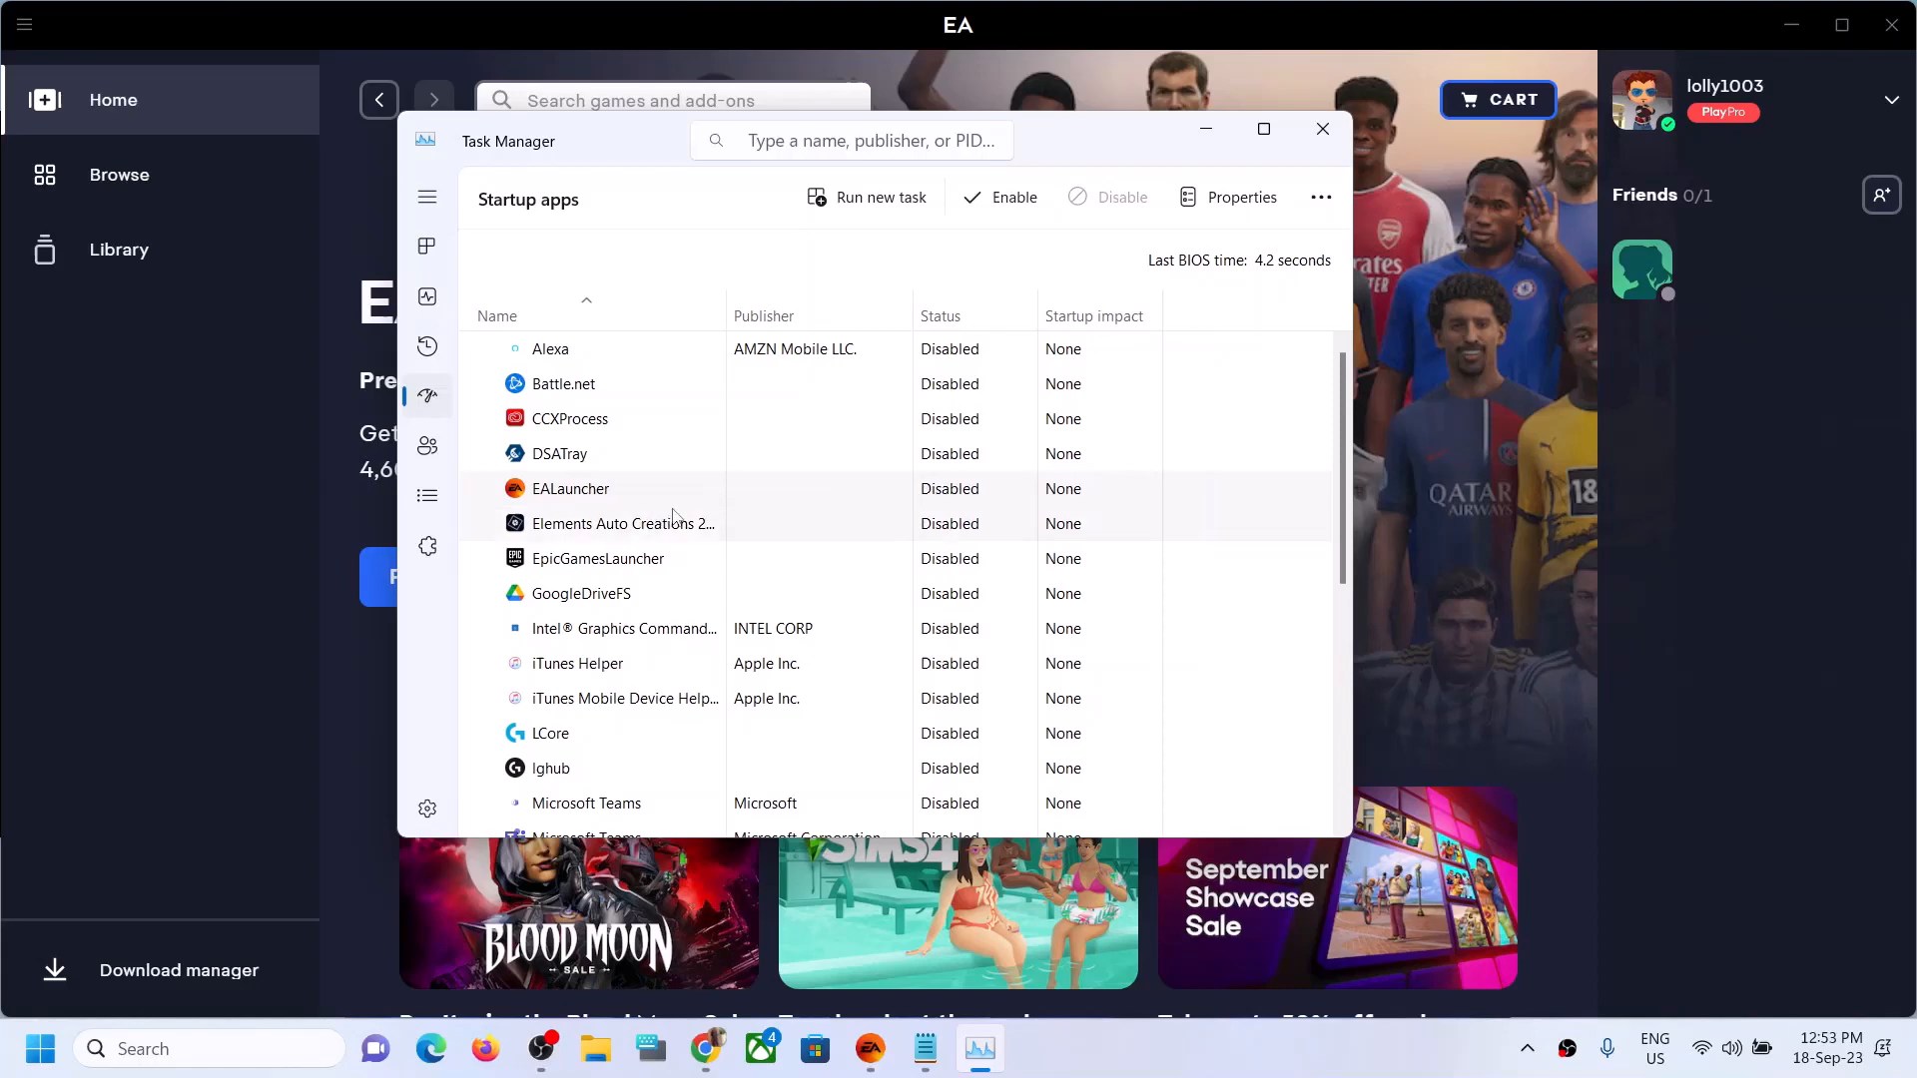
- Scroll through the startup apps list, then close Task Manager
scroll("down", 3)
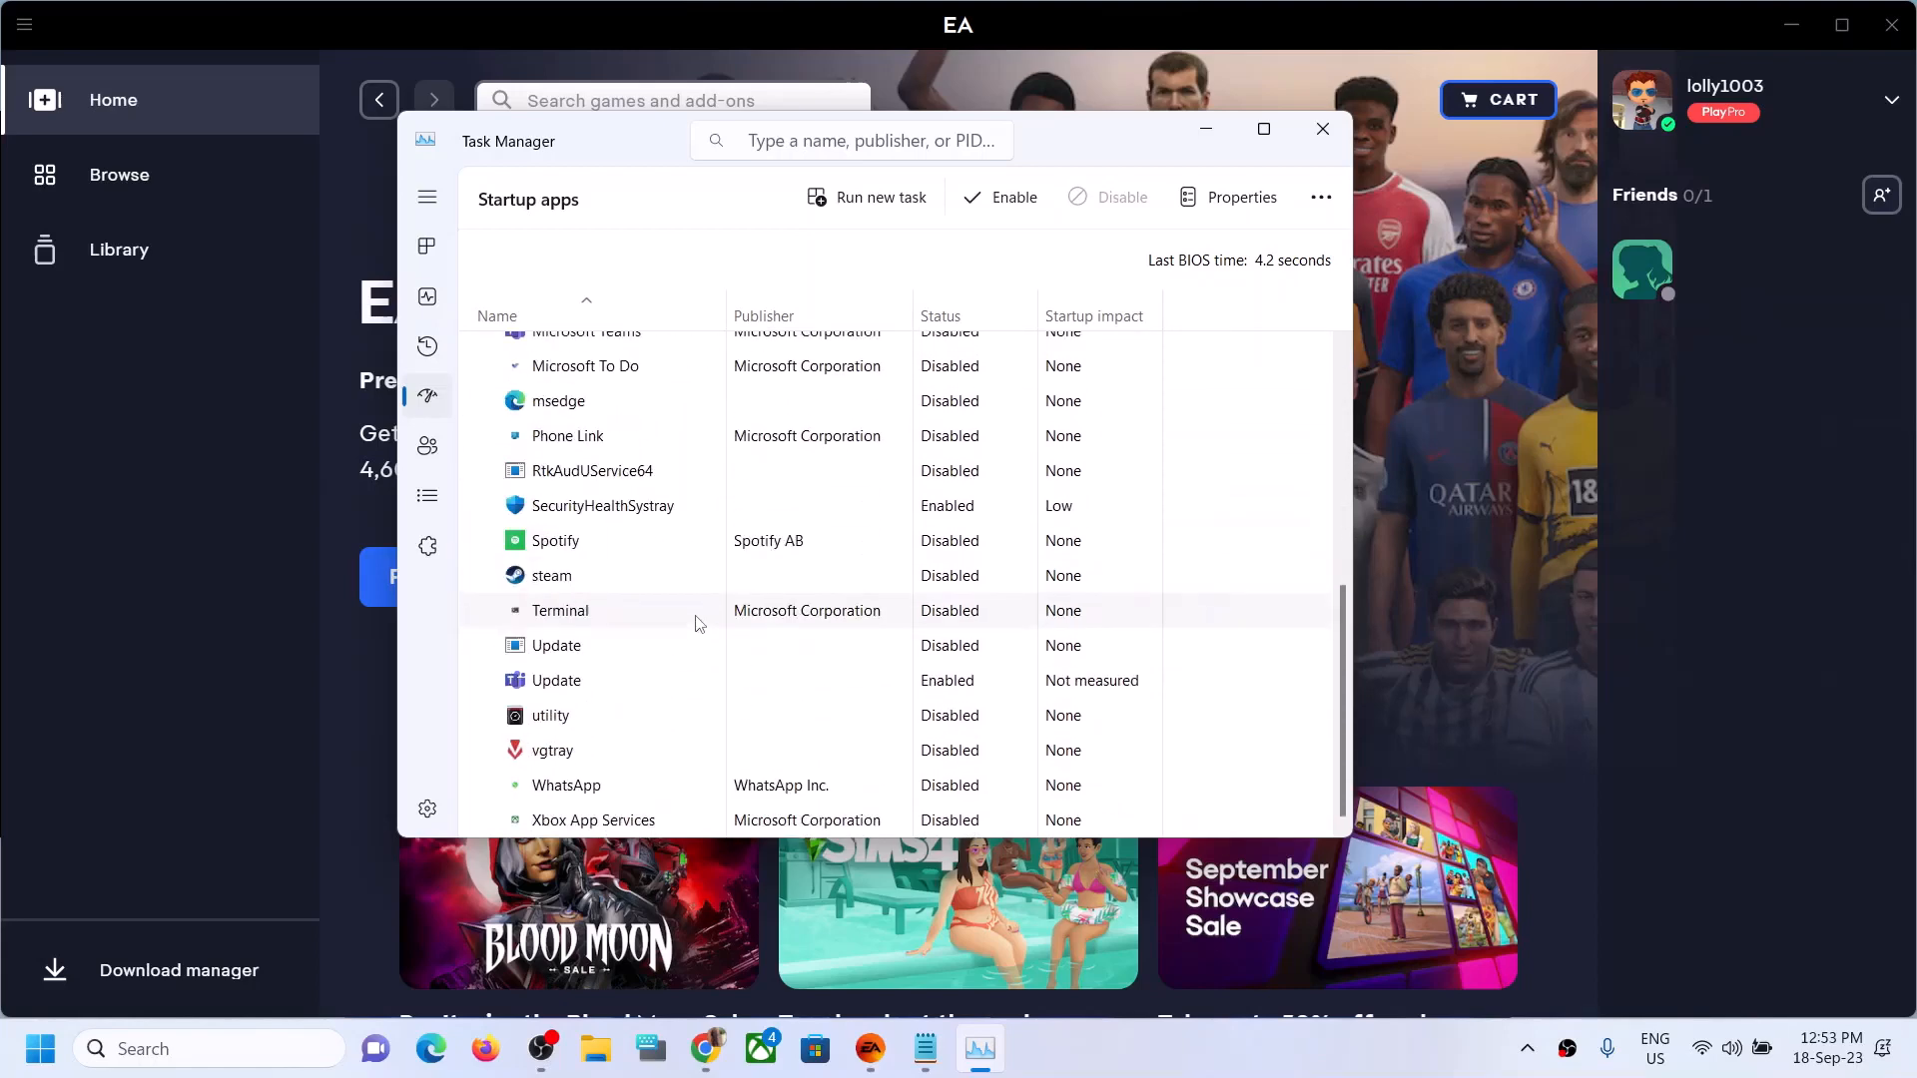
scroll("up", 3)
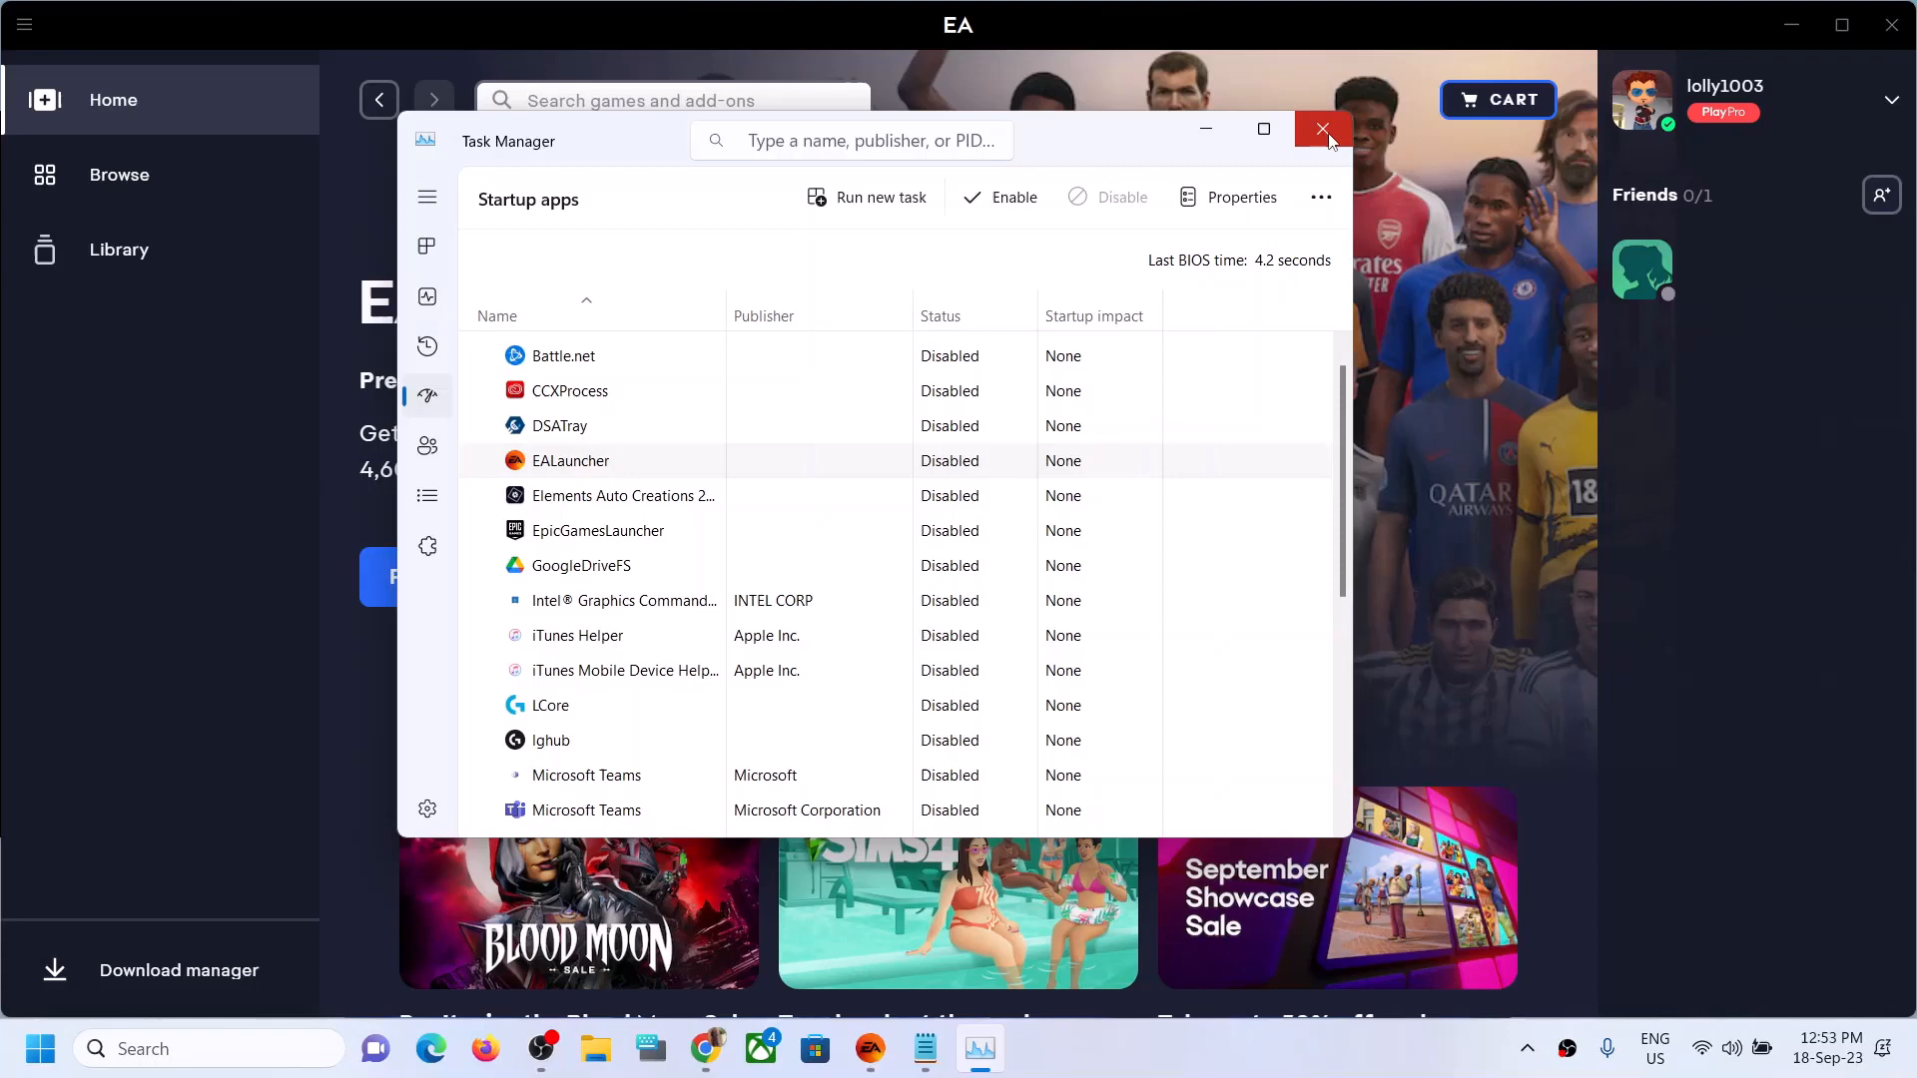
left_click(1324, 128)
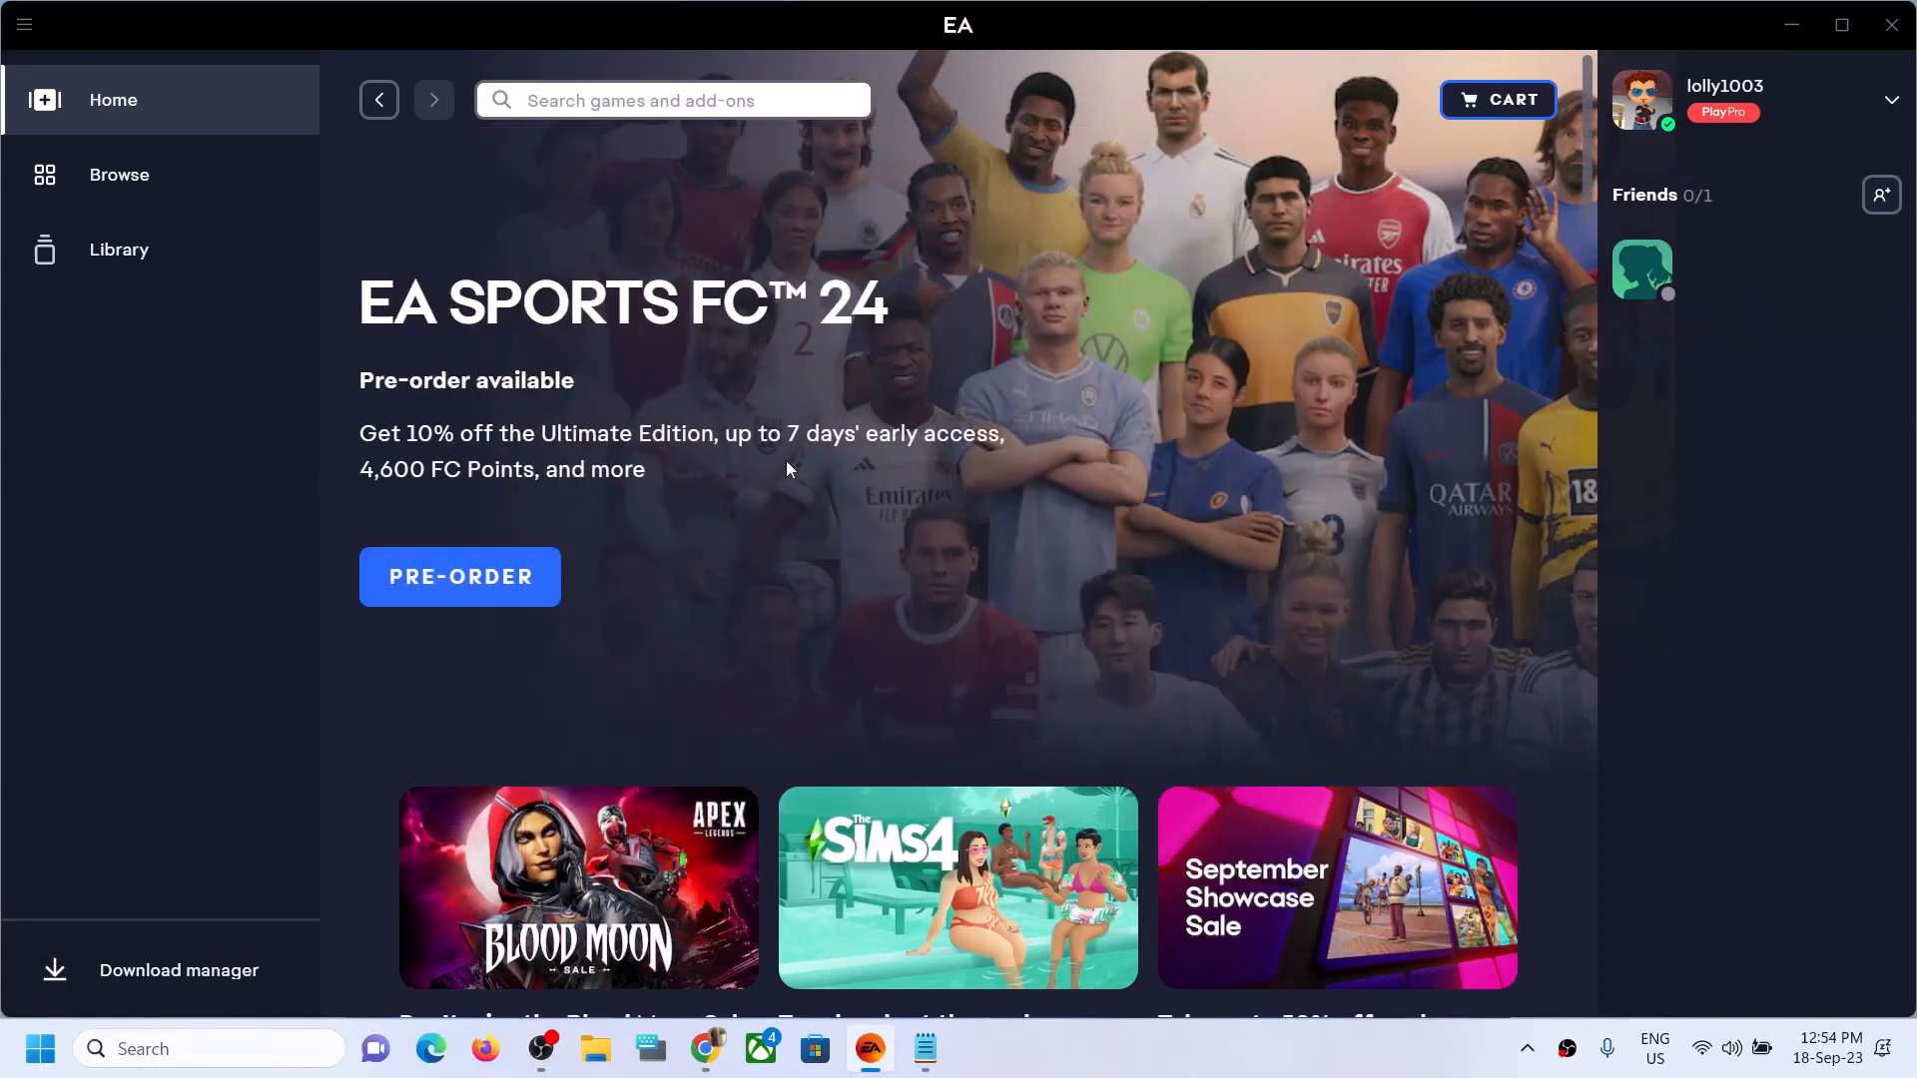
mouse_move(1320, 1058)
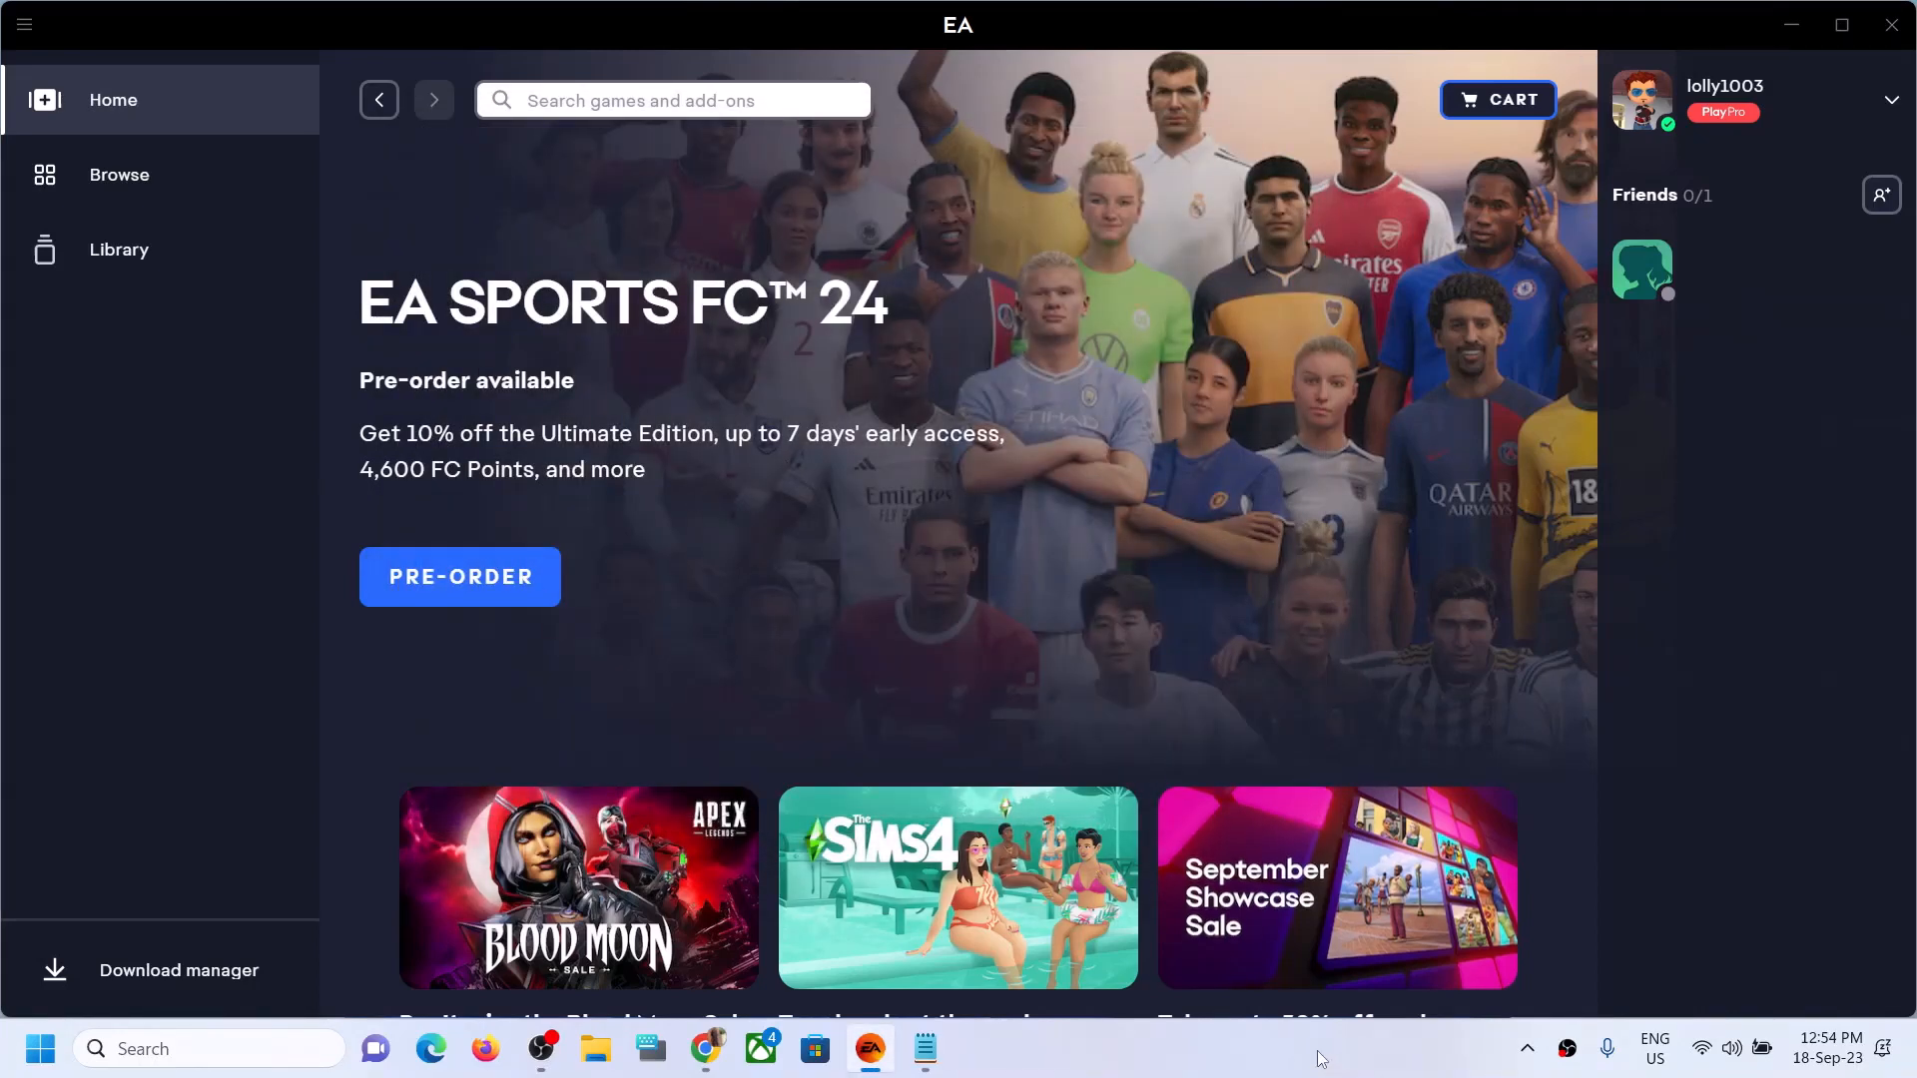